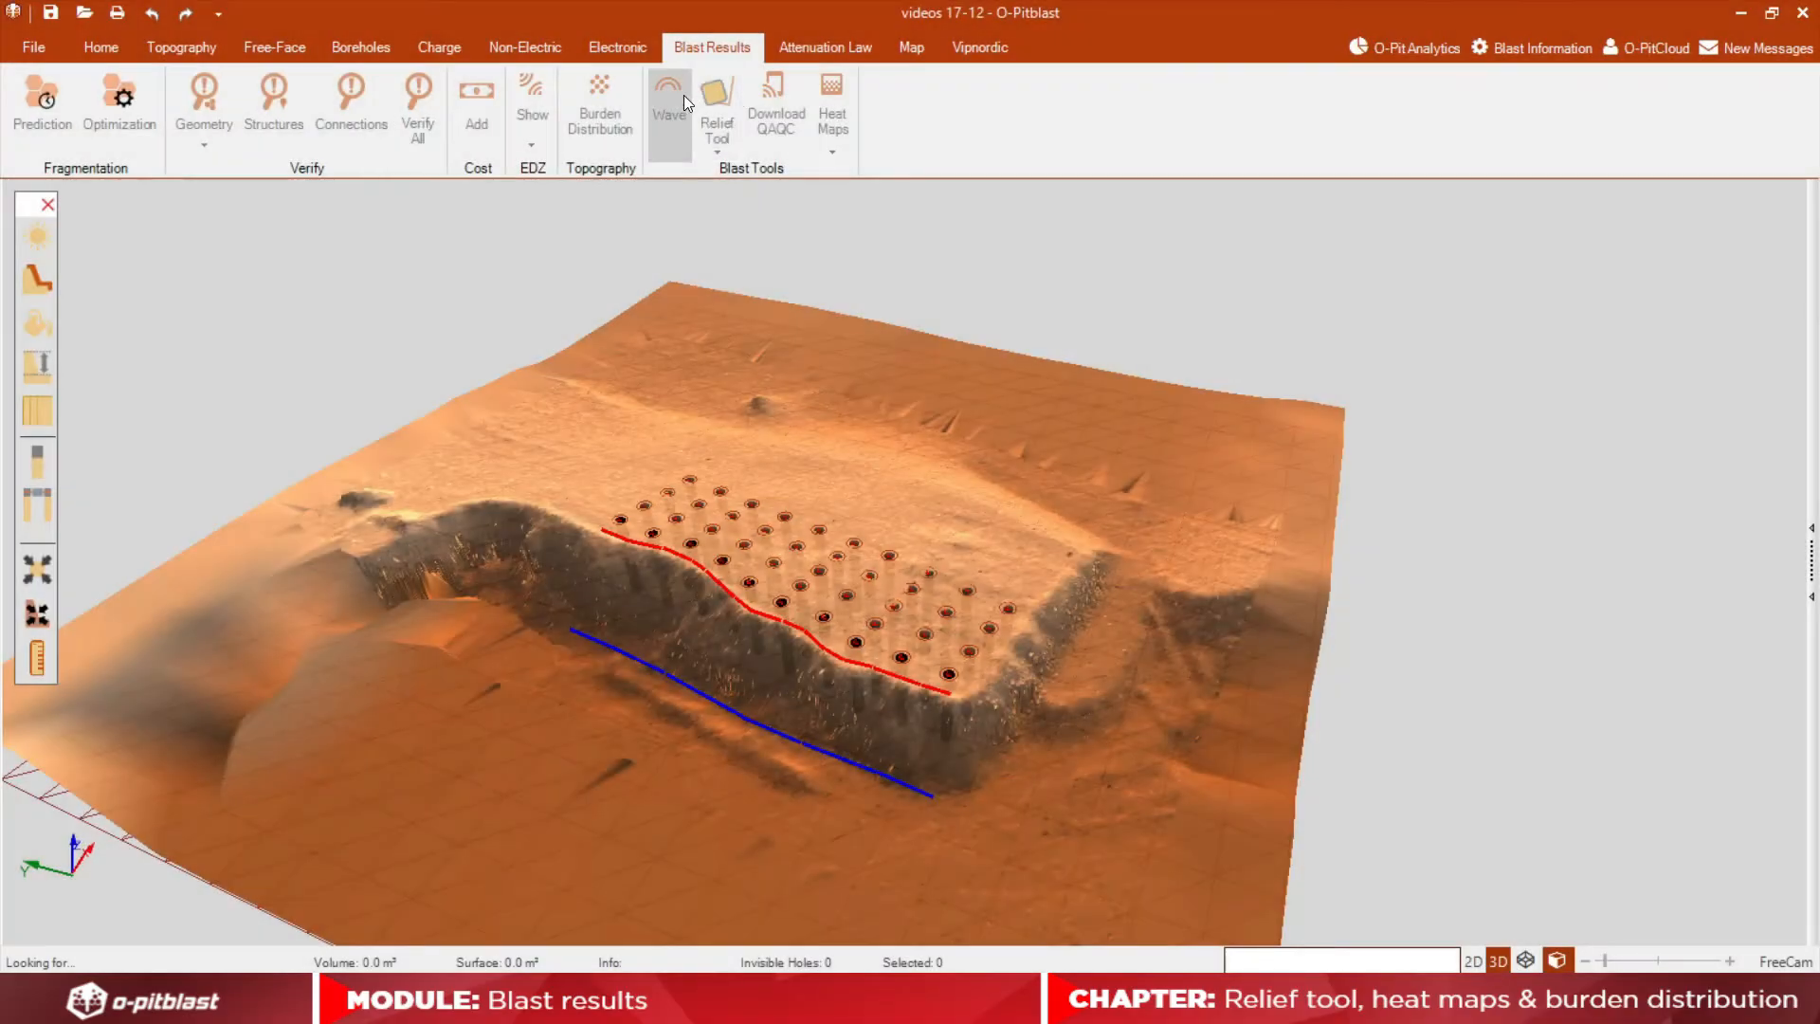
- Display the Relief Tool colour map over the hole pattern, then close its legend
click(717, 154)
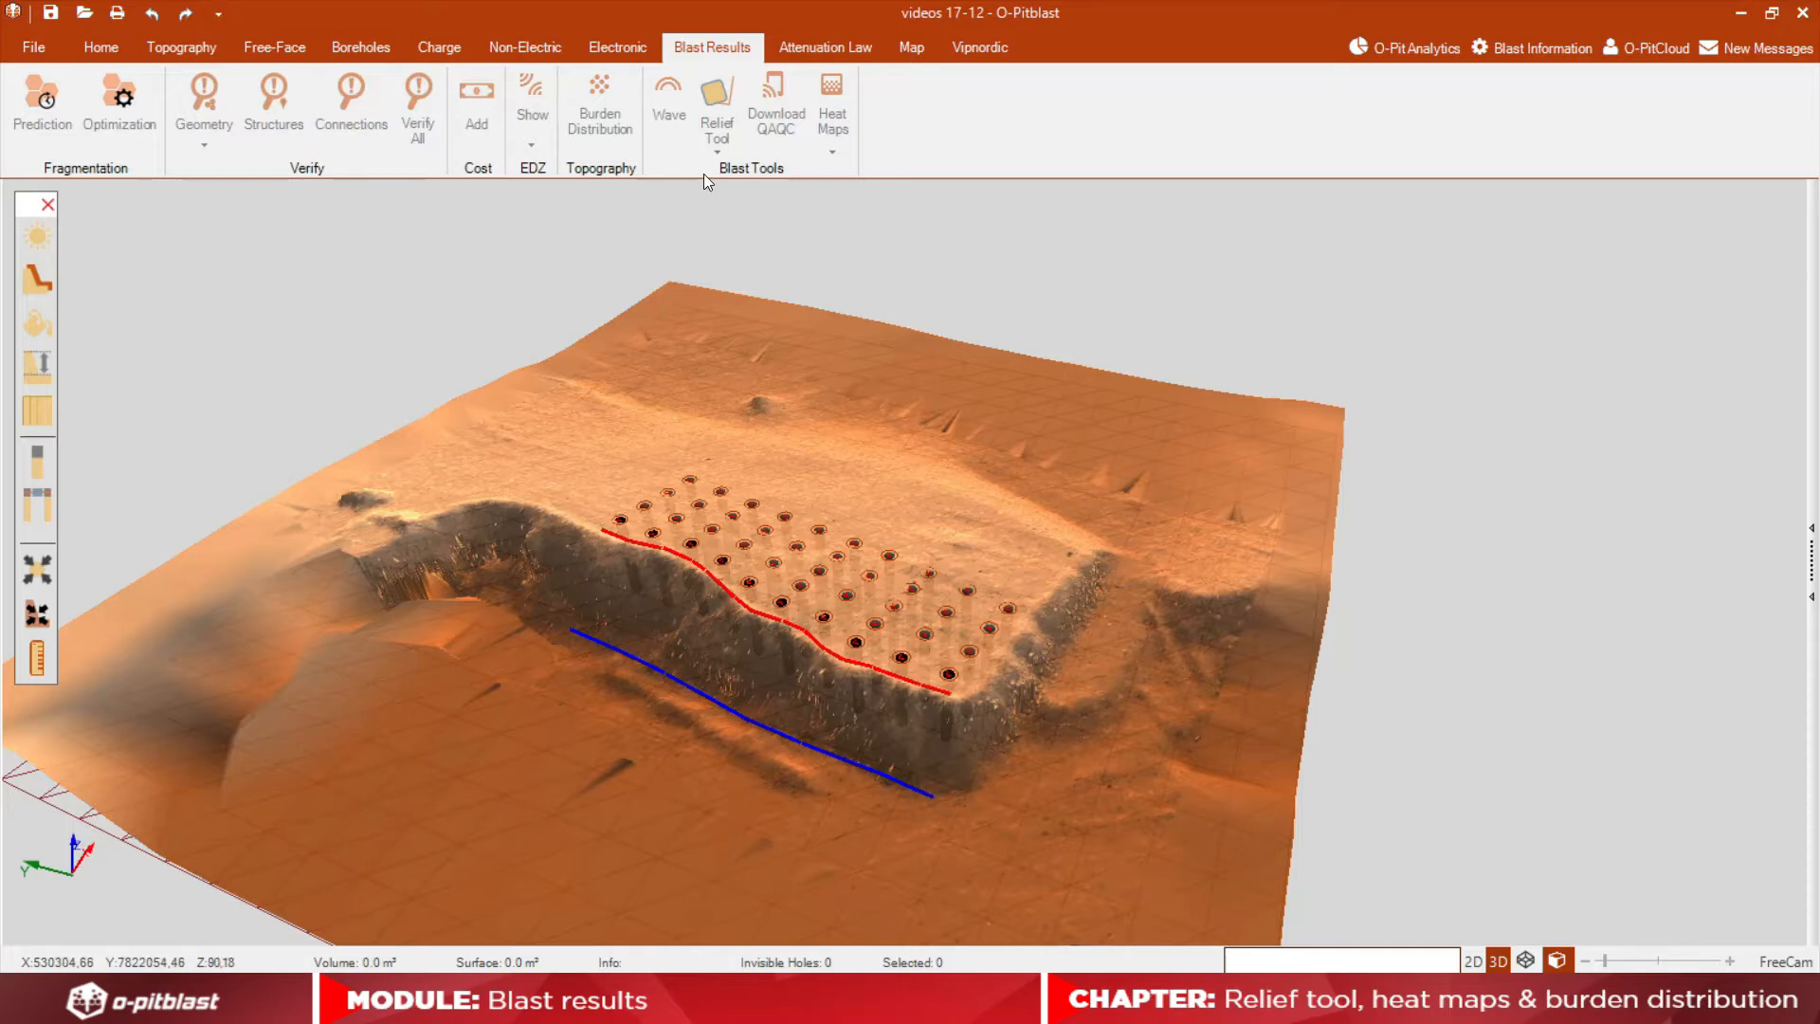
click(717, 110)
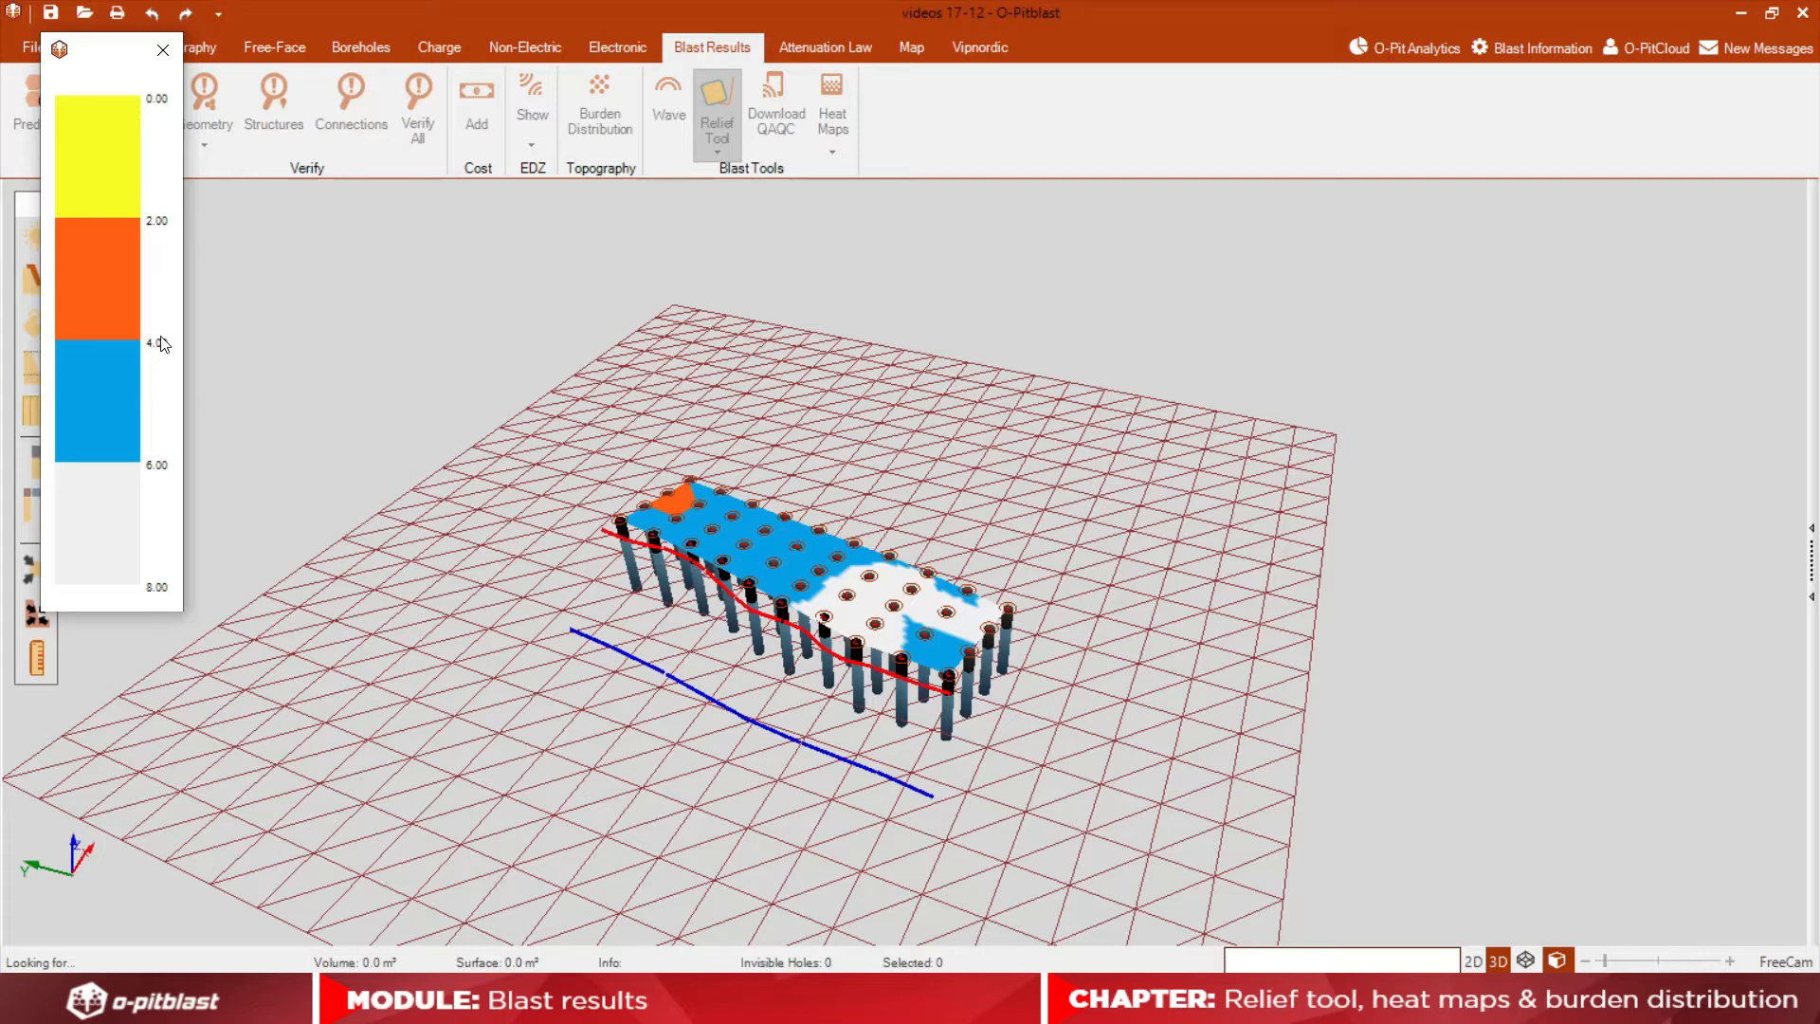
mouse_move(895, 577)
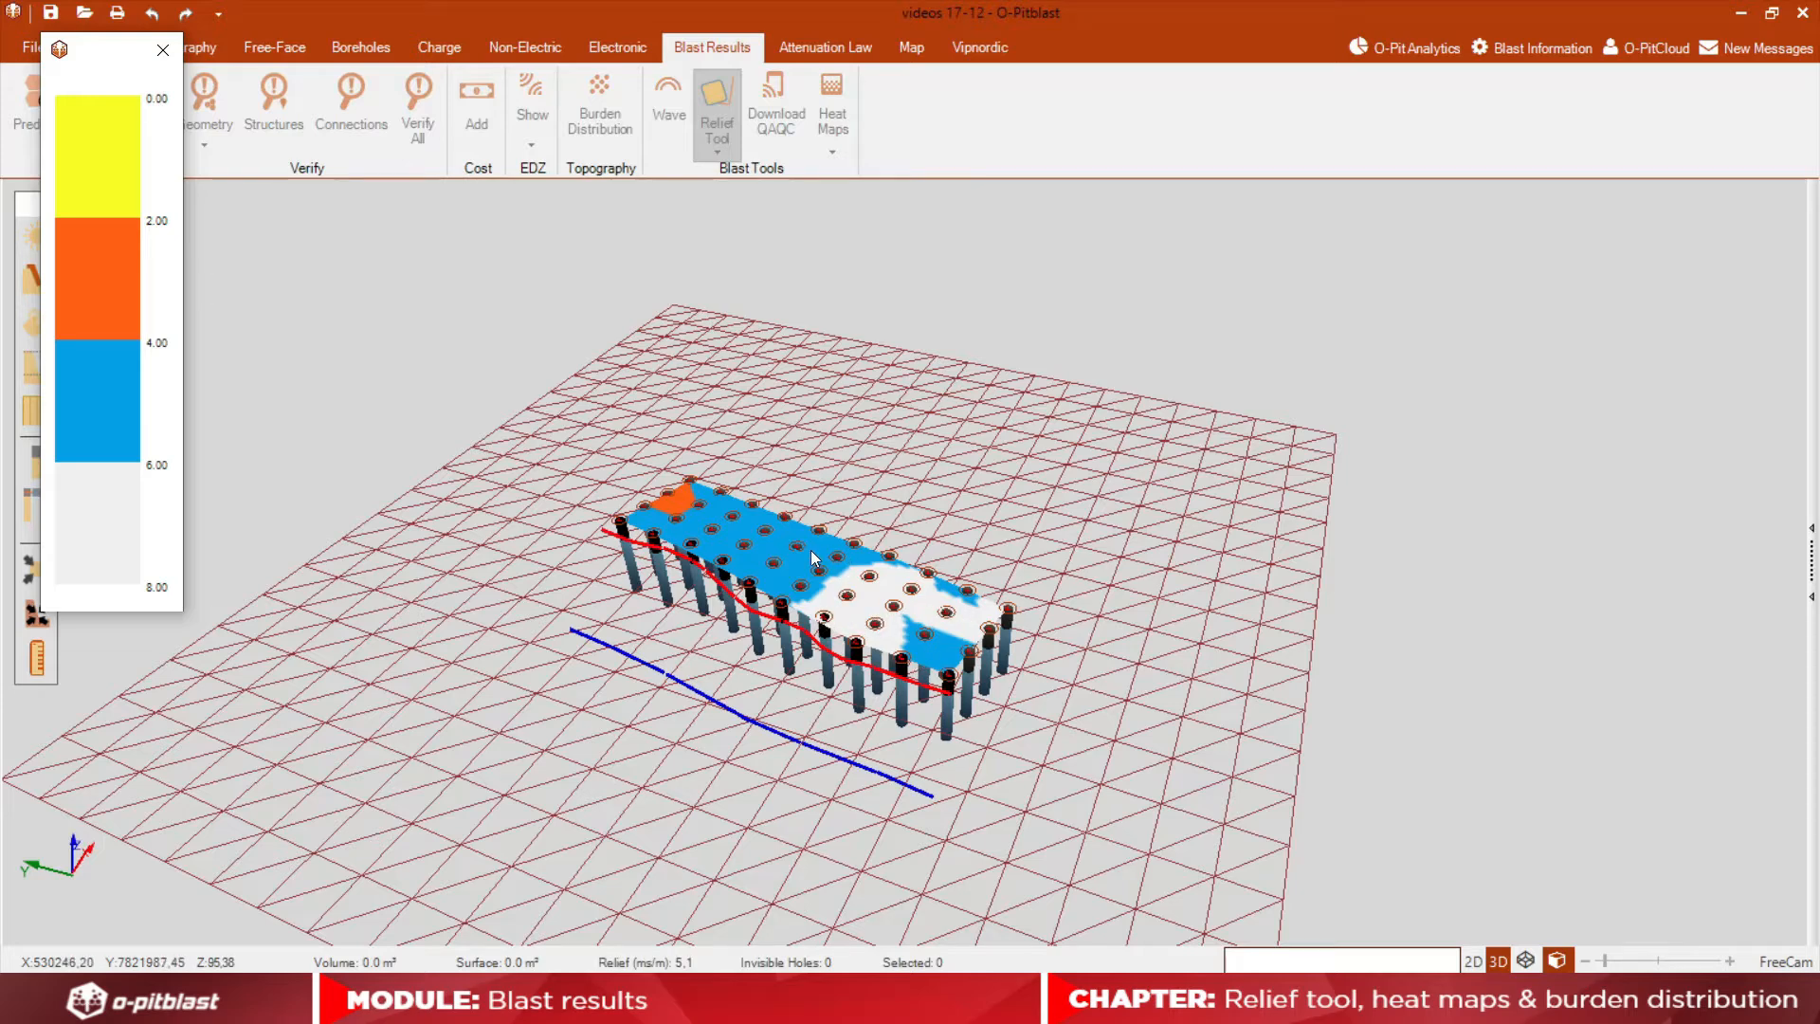
mouse_move(697, 493)
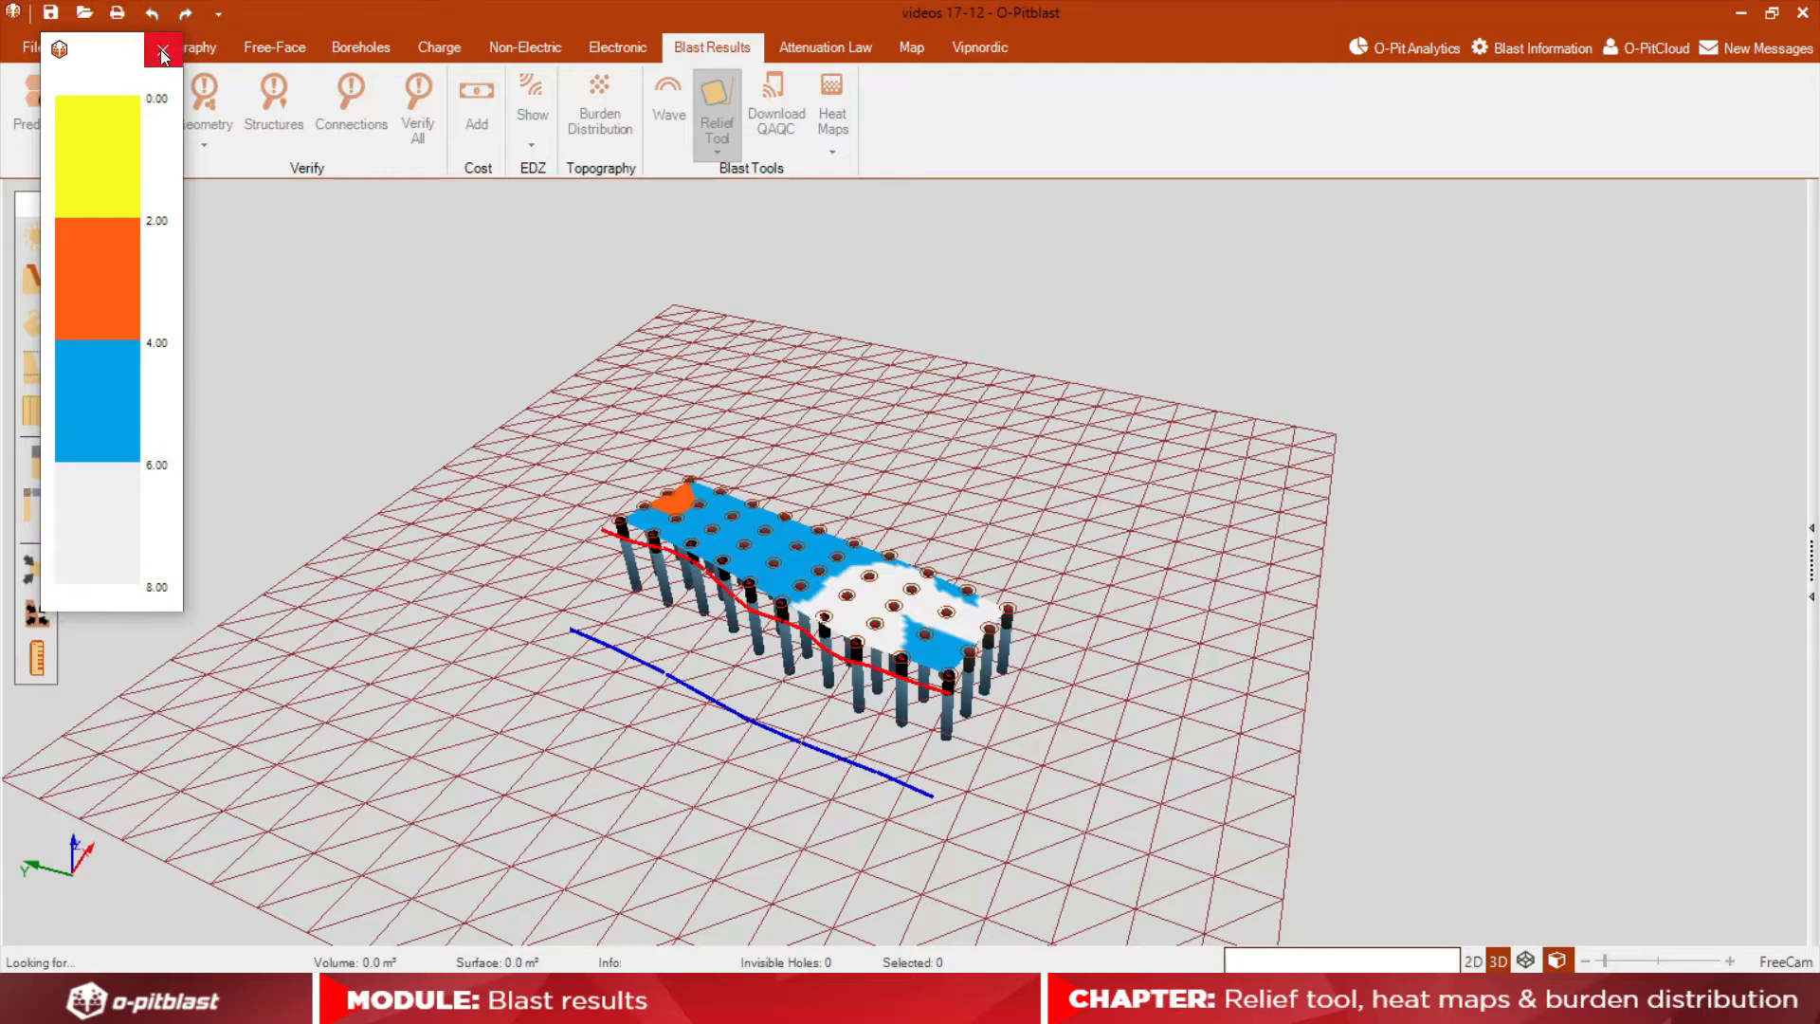
click(162, 55)
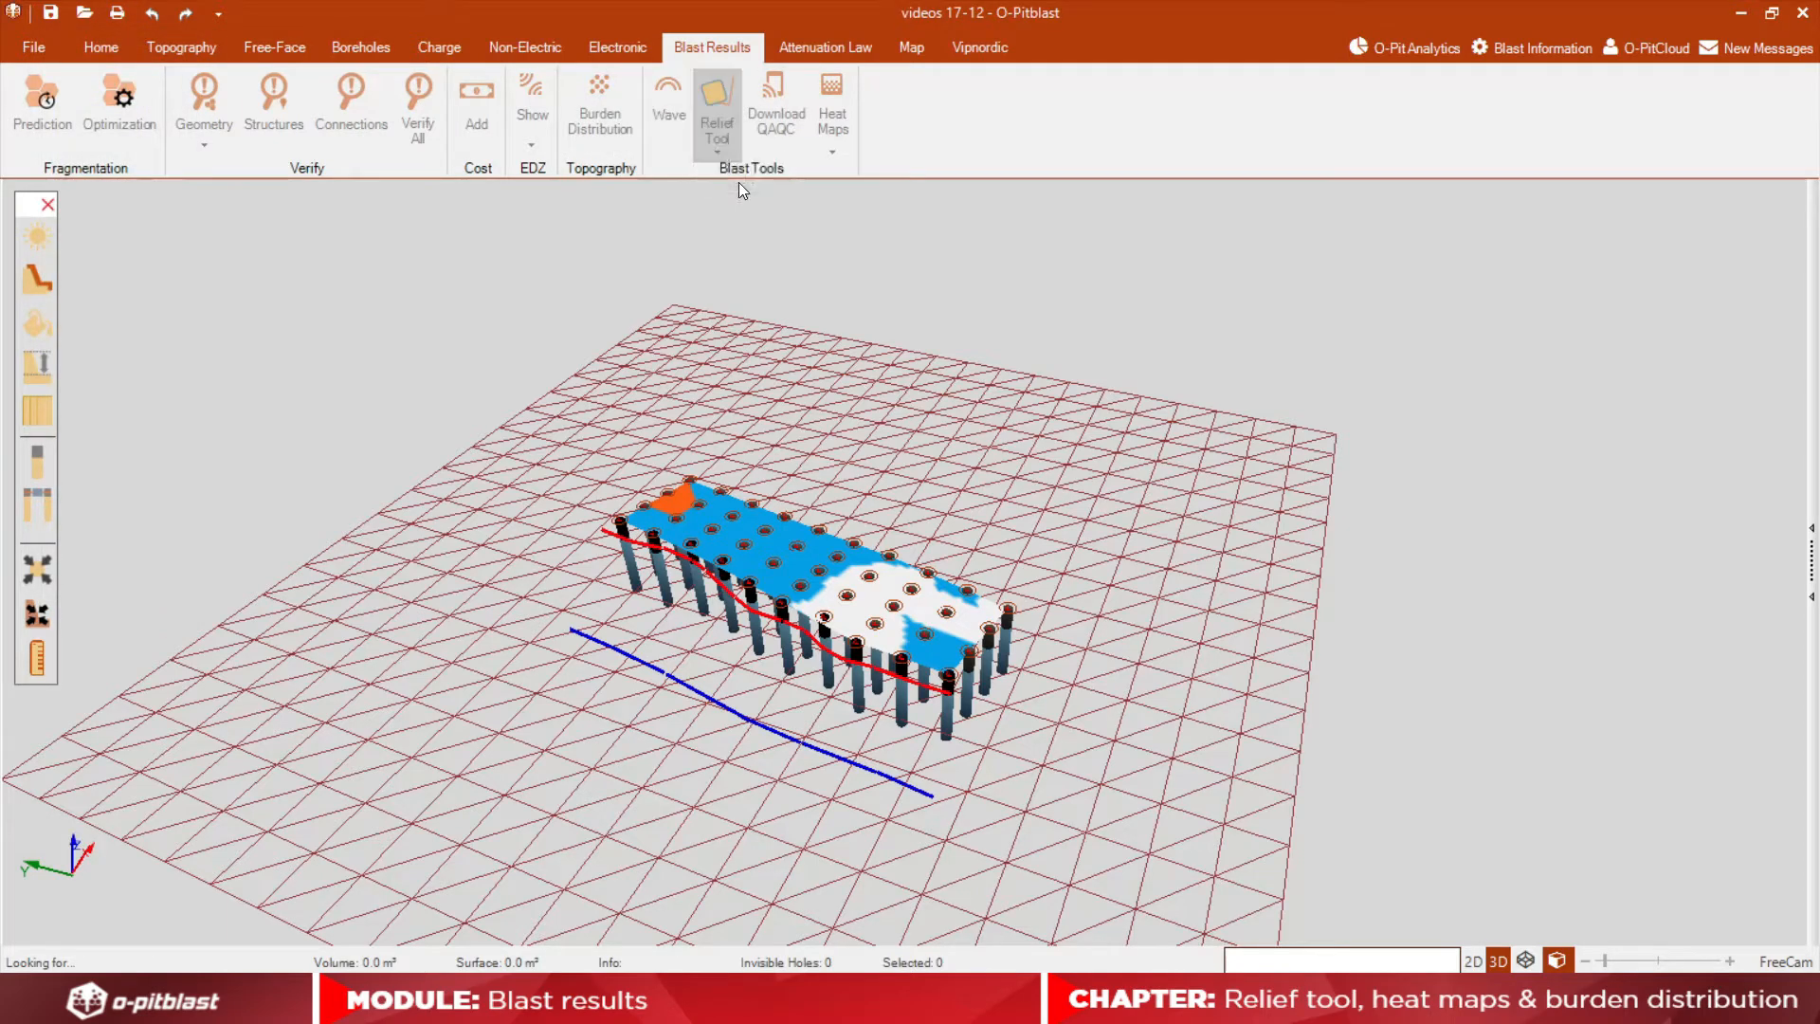
click(717, 104)
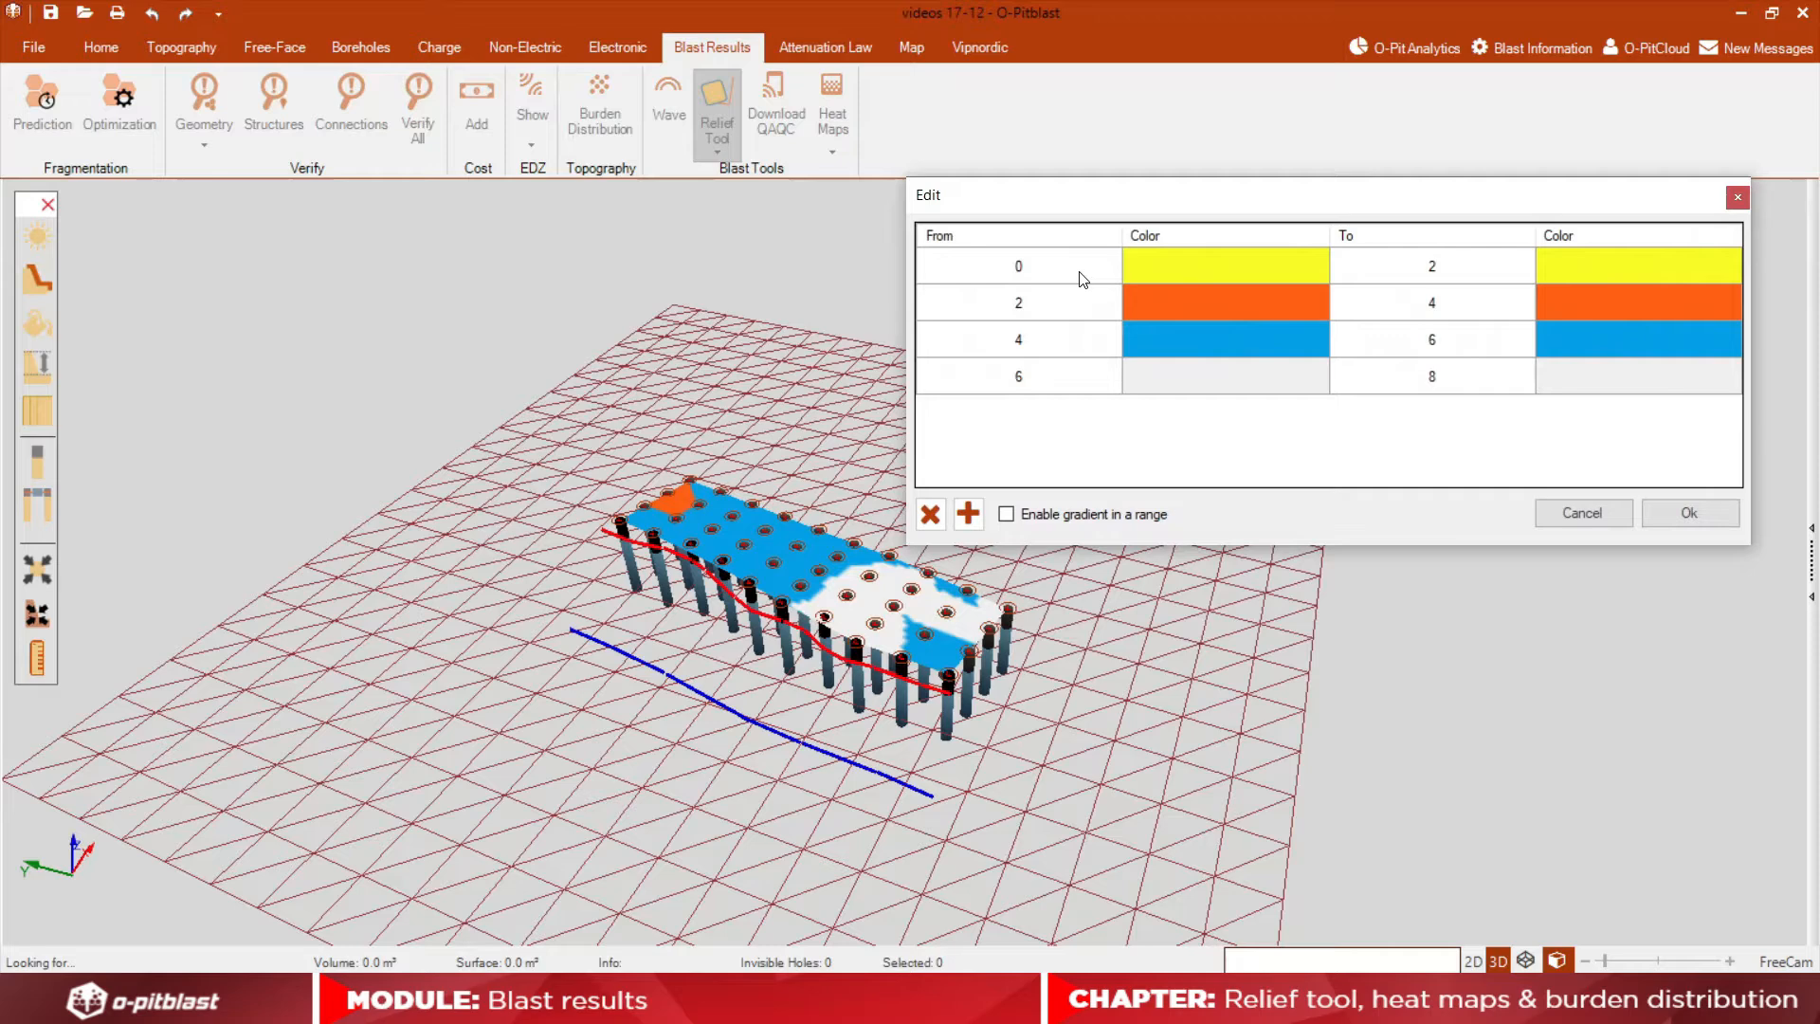
mouse_move(1433, 325)
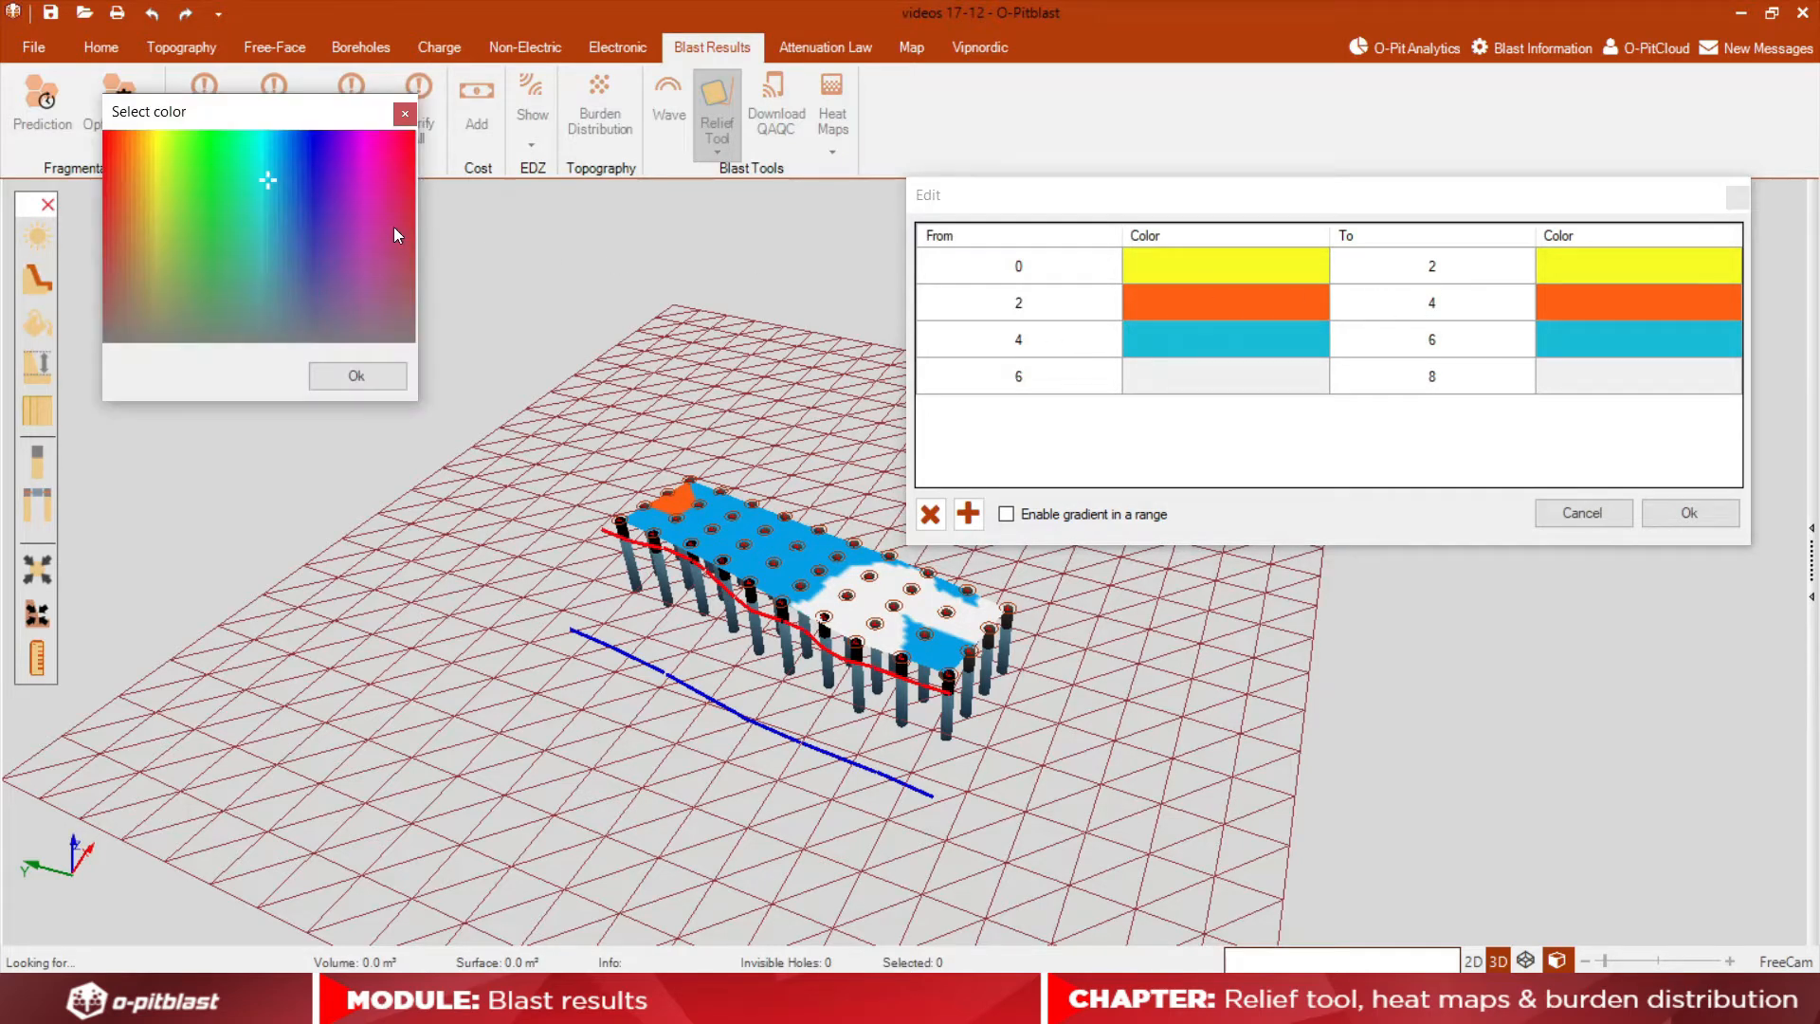
click(404, 112)
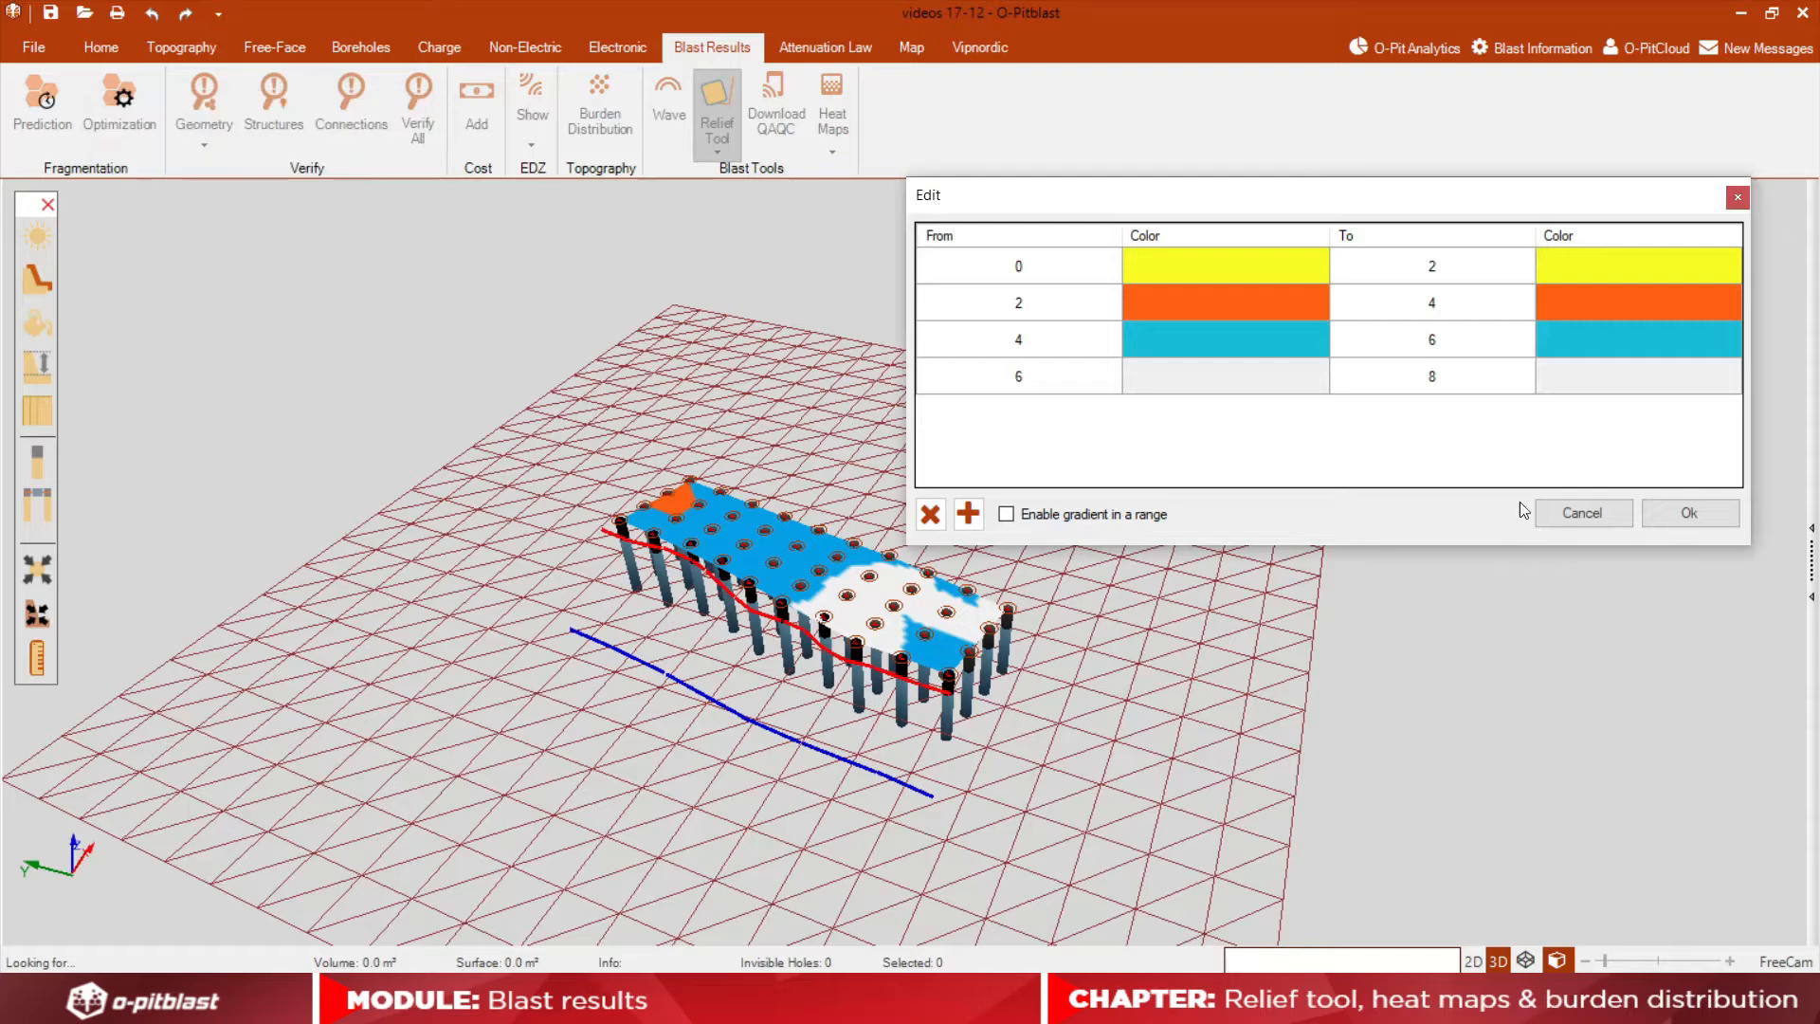
mouse_move(1582, 513)
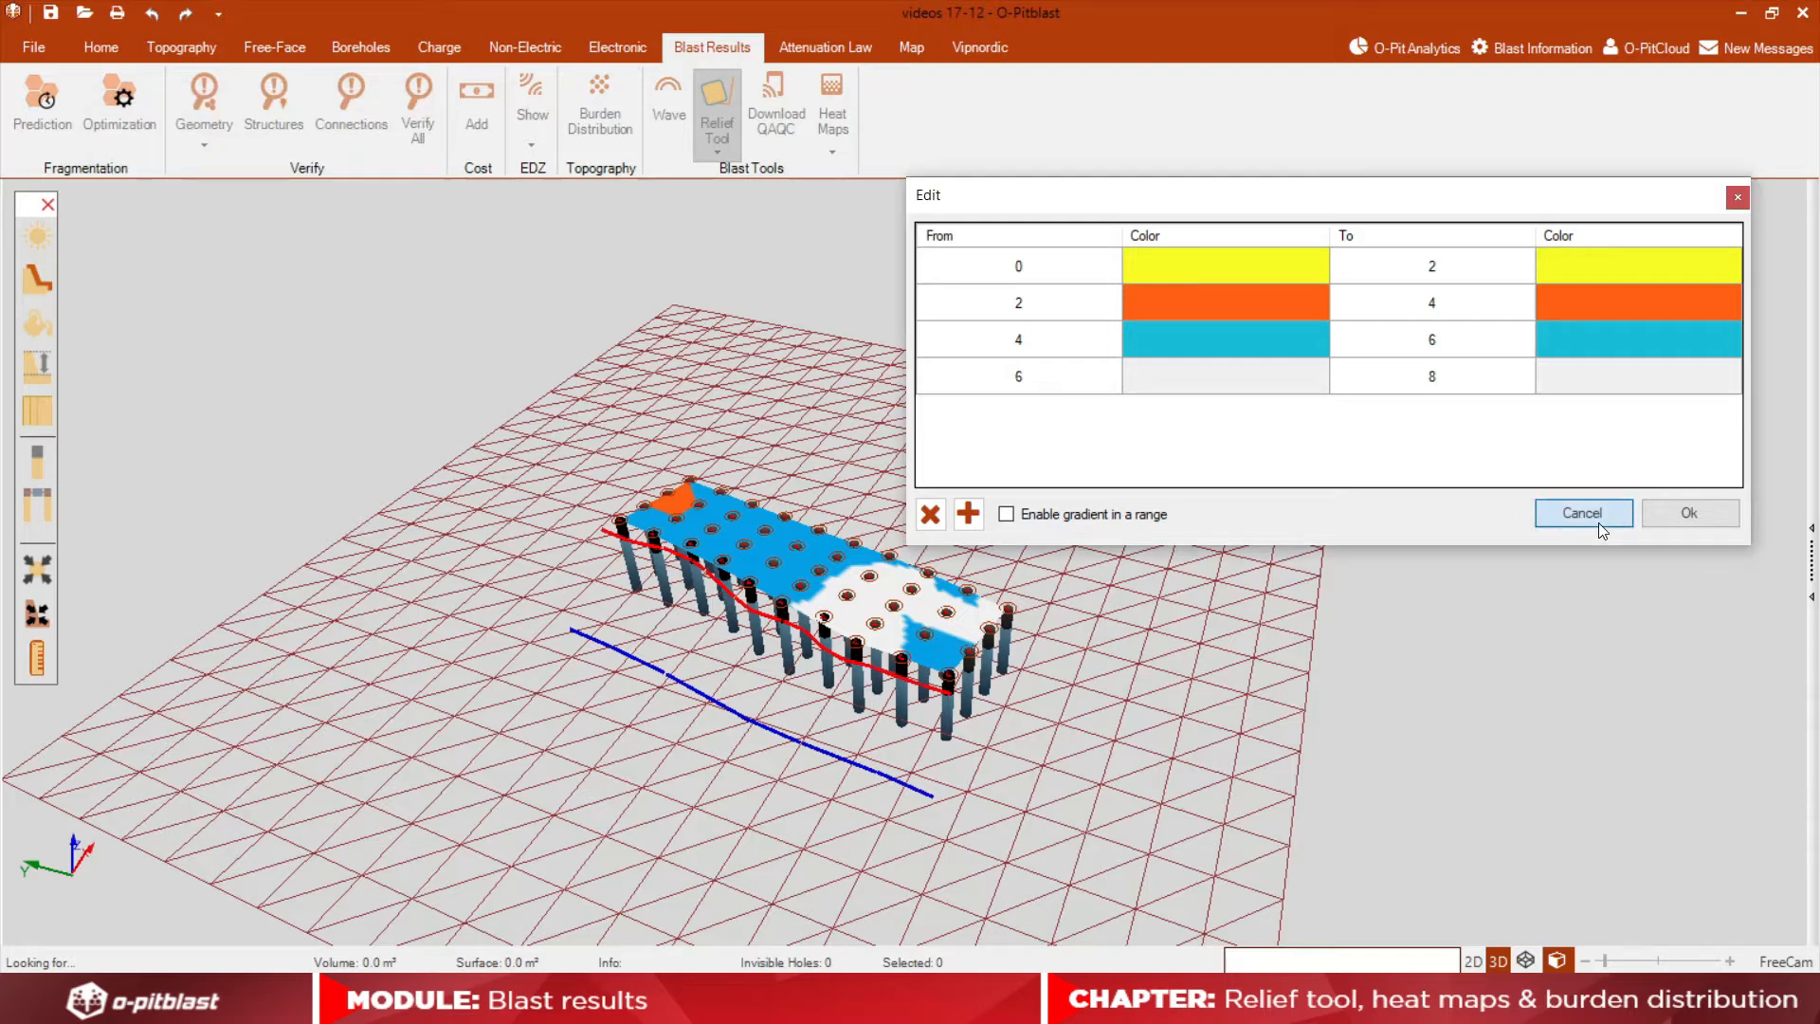
click(1581, 513)
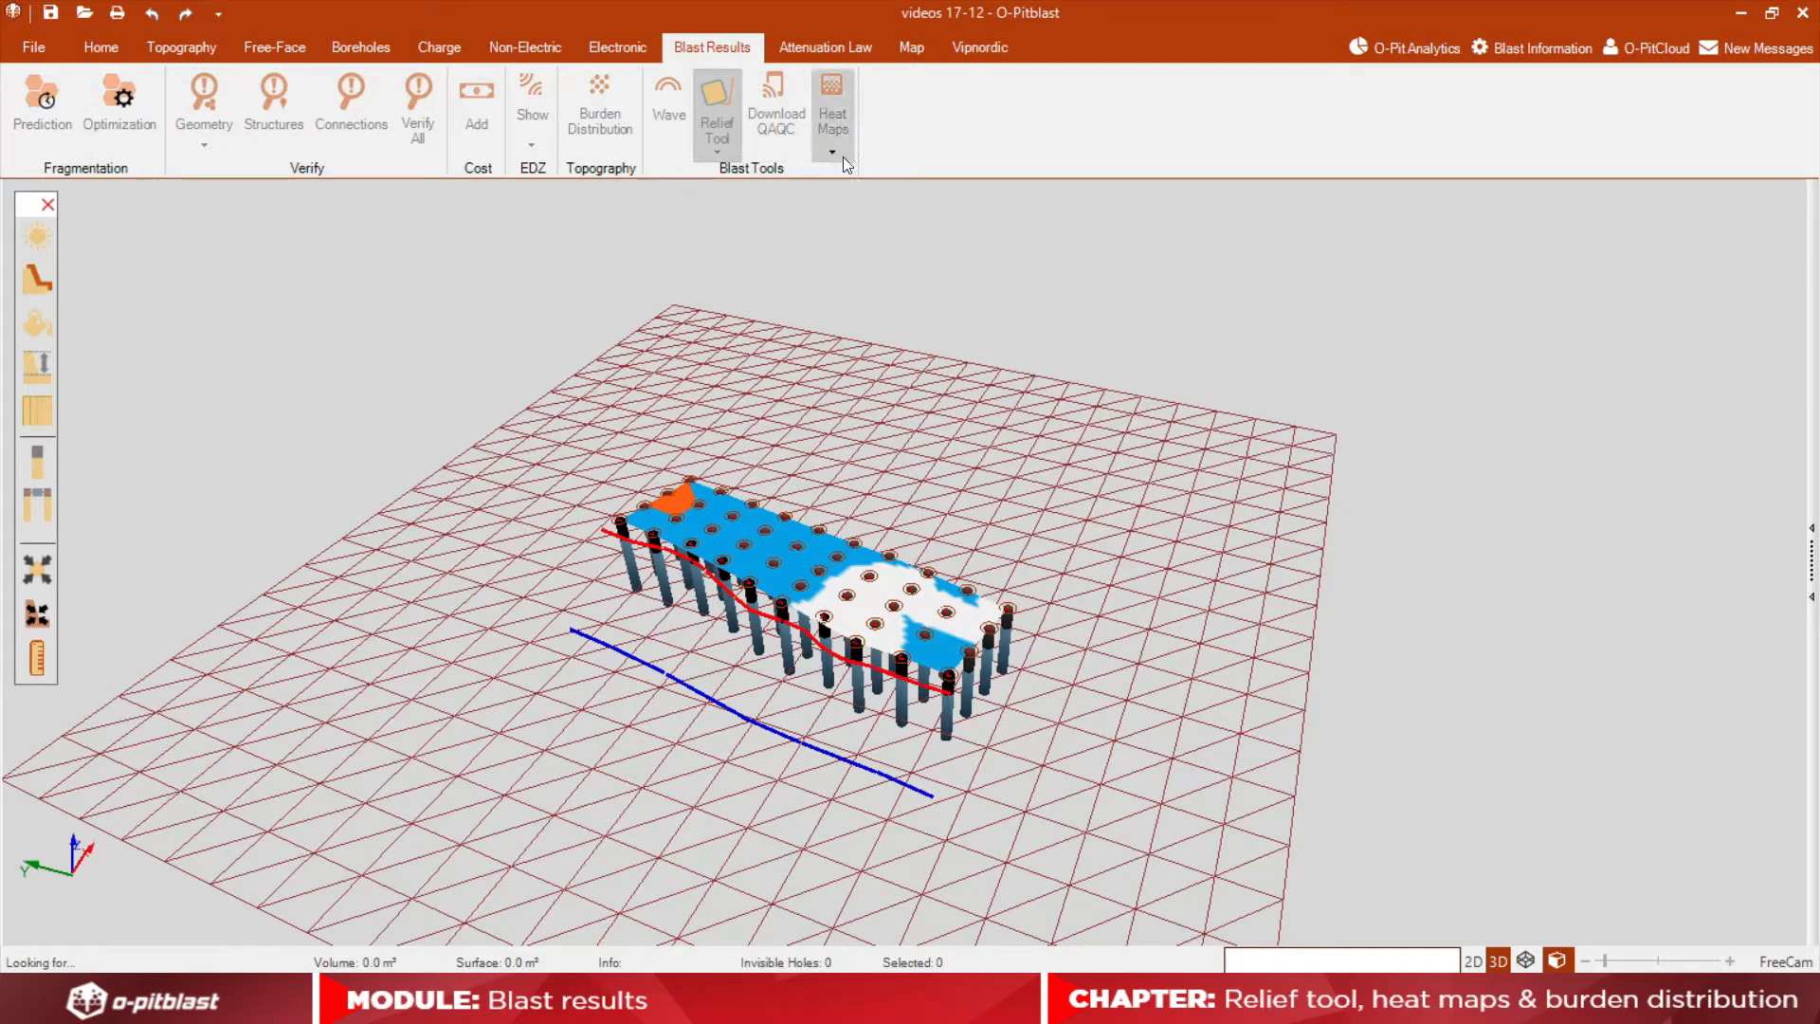
- Choose a heat map type to colour the holes across the 9.87–11.46 range, then close its legend
click(831, 104)
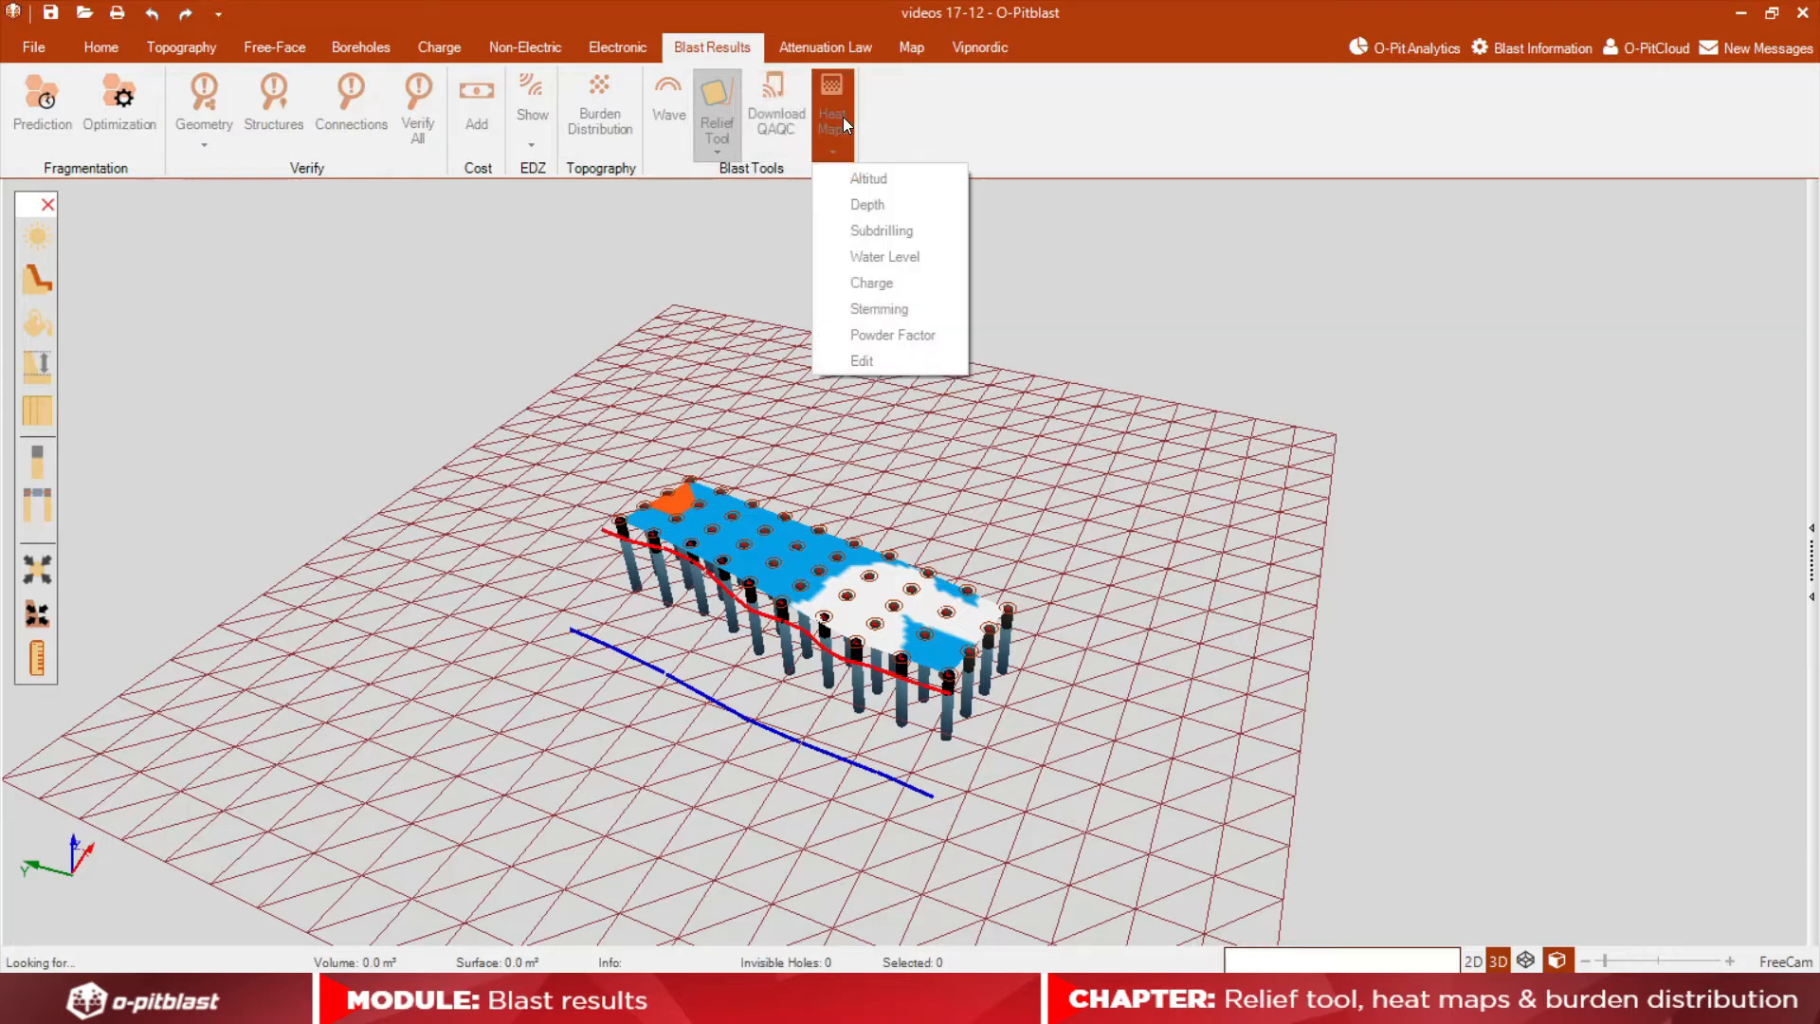
mouse_move(921, 187)
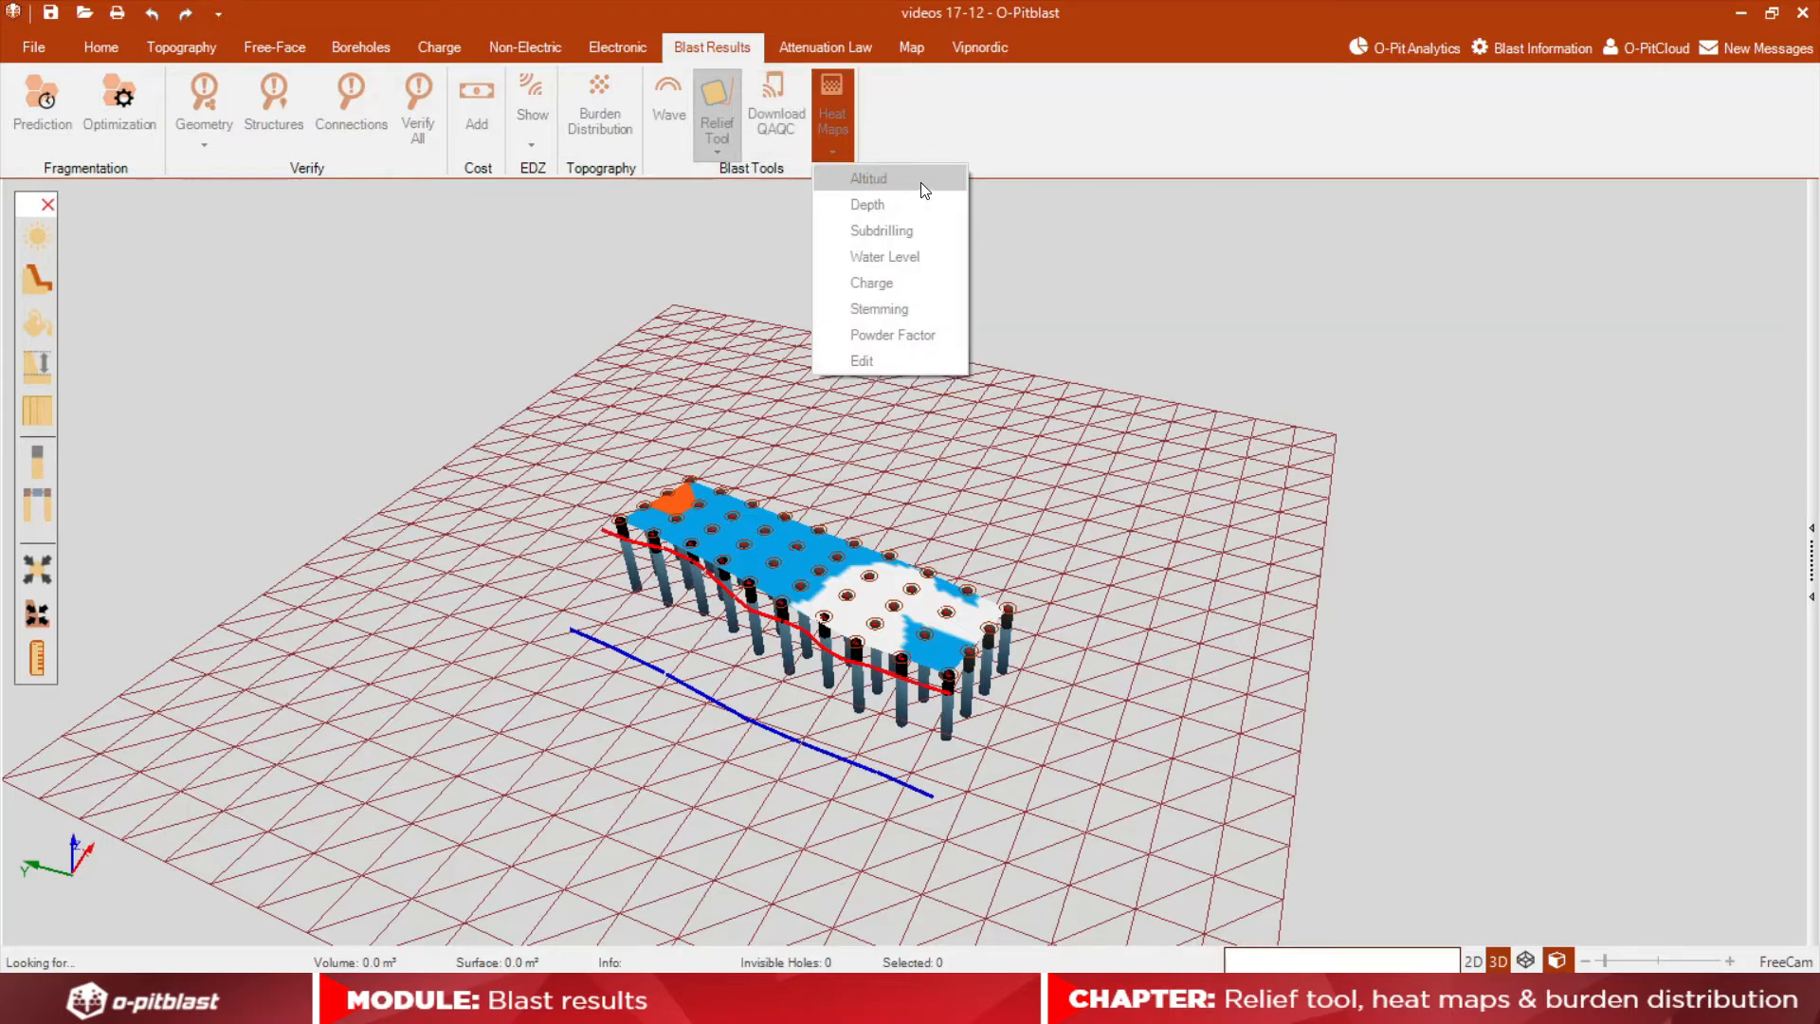
mouse_move(884, 257)
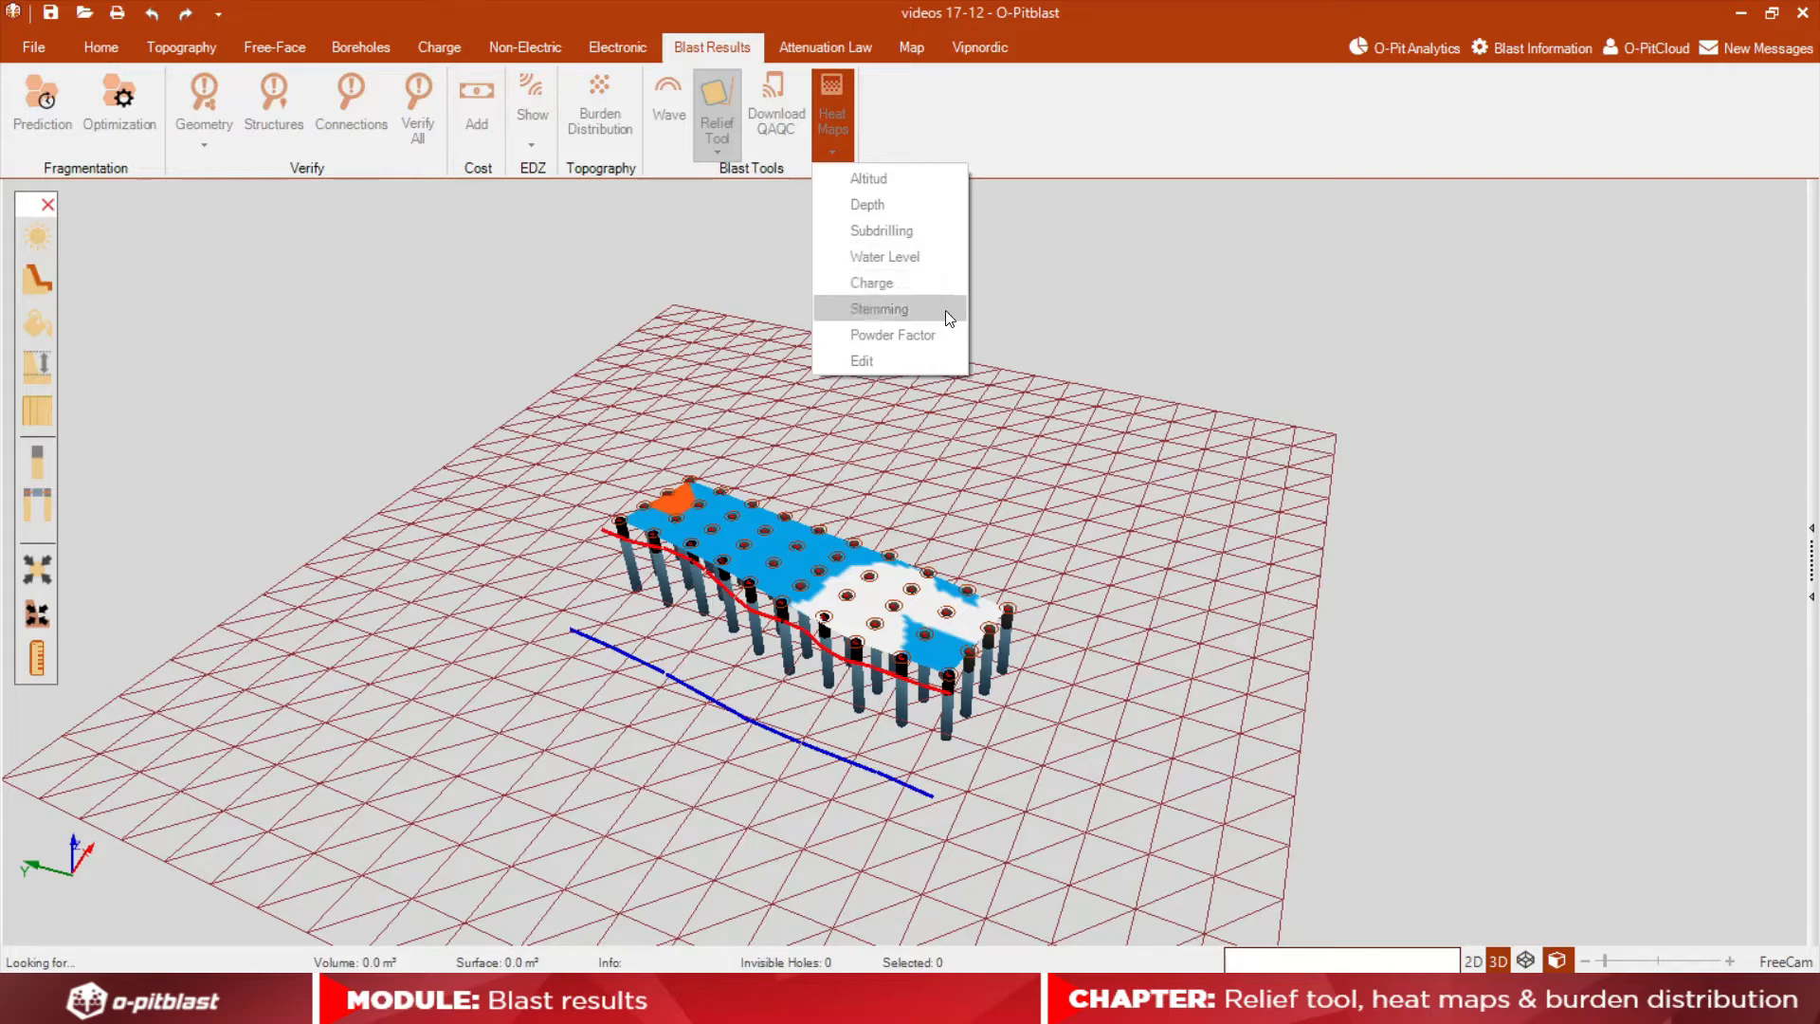
mouse_move(932, 207)
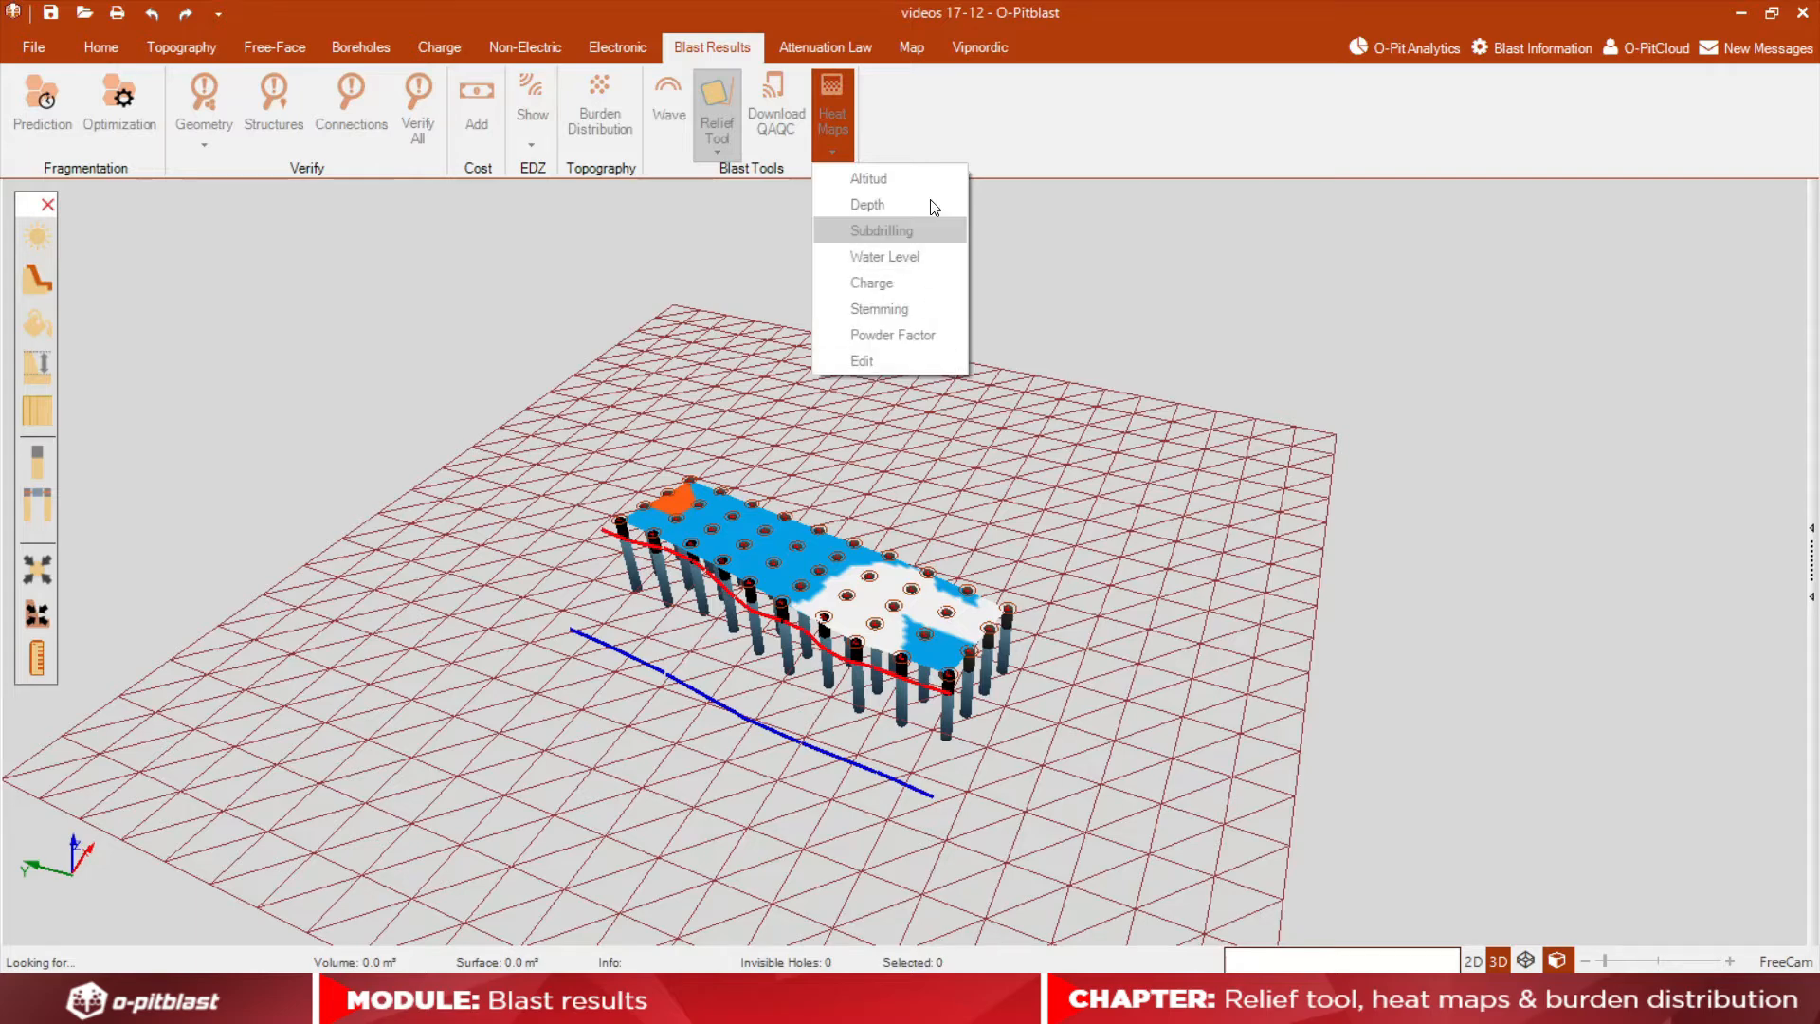
click(882, 229)
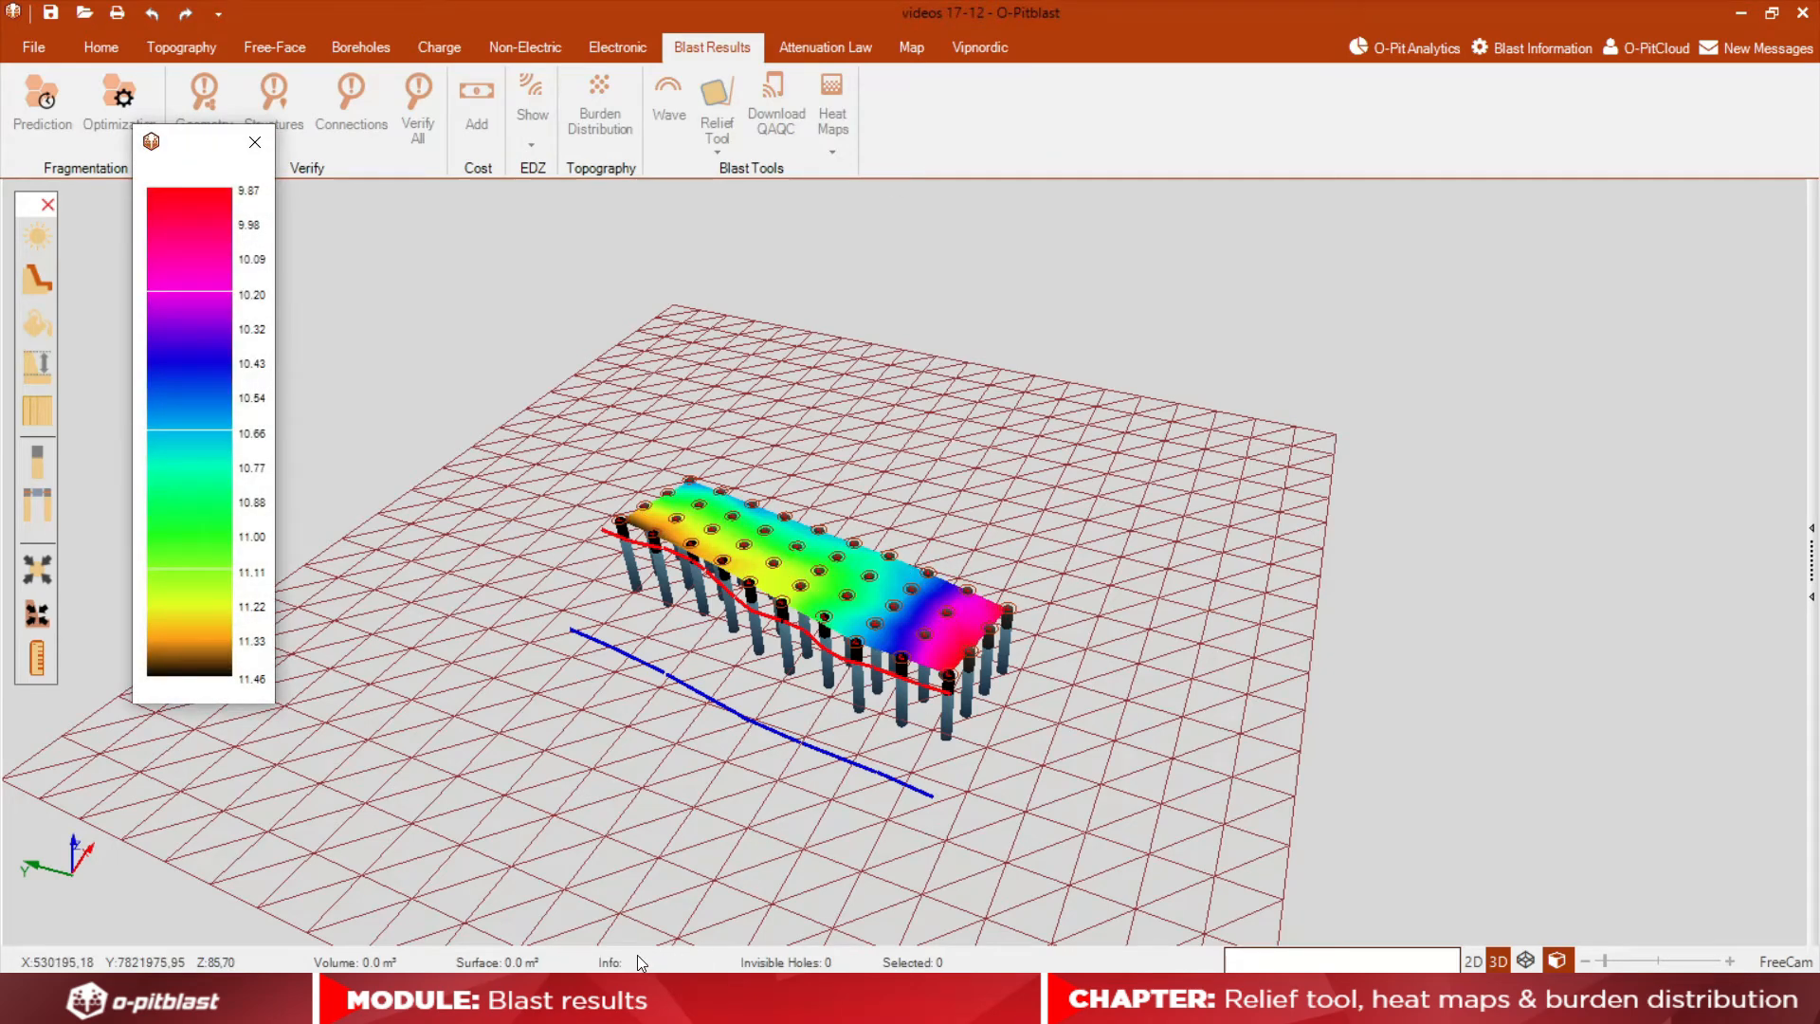
mouse_move(921, 624)
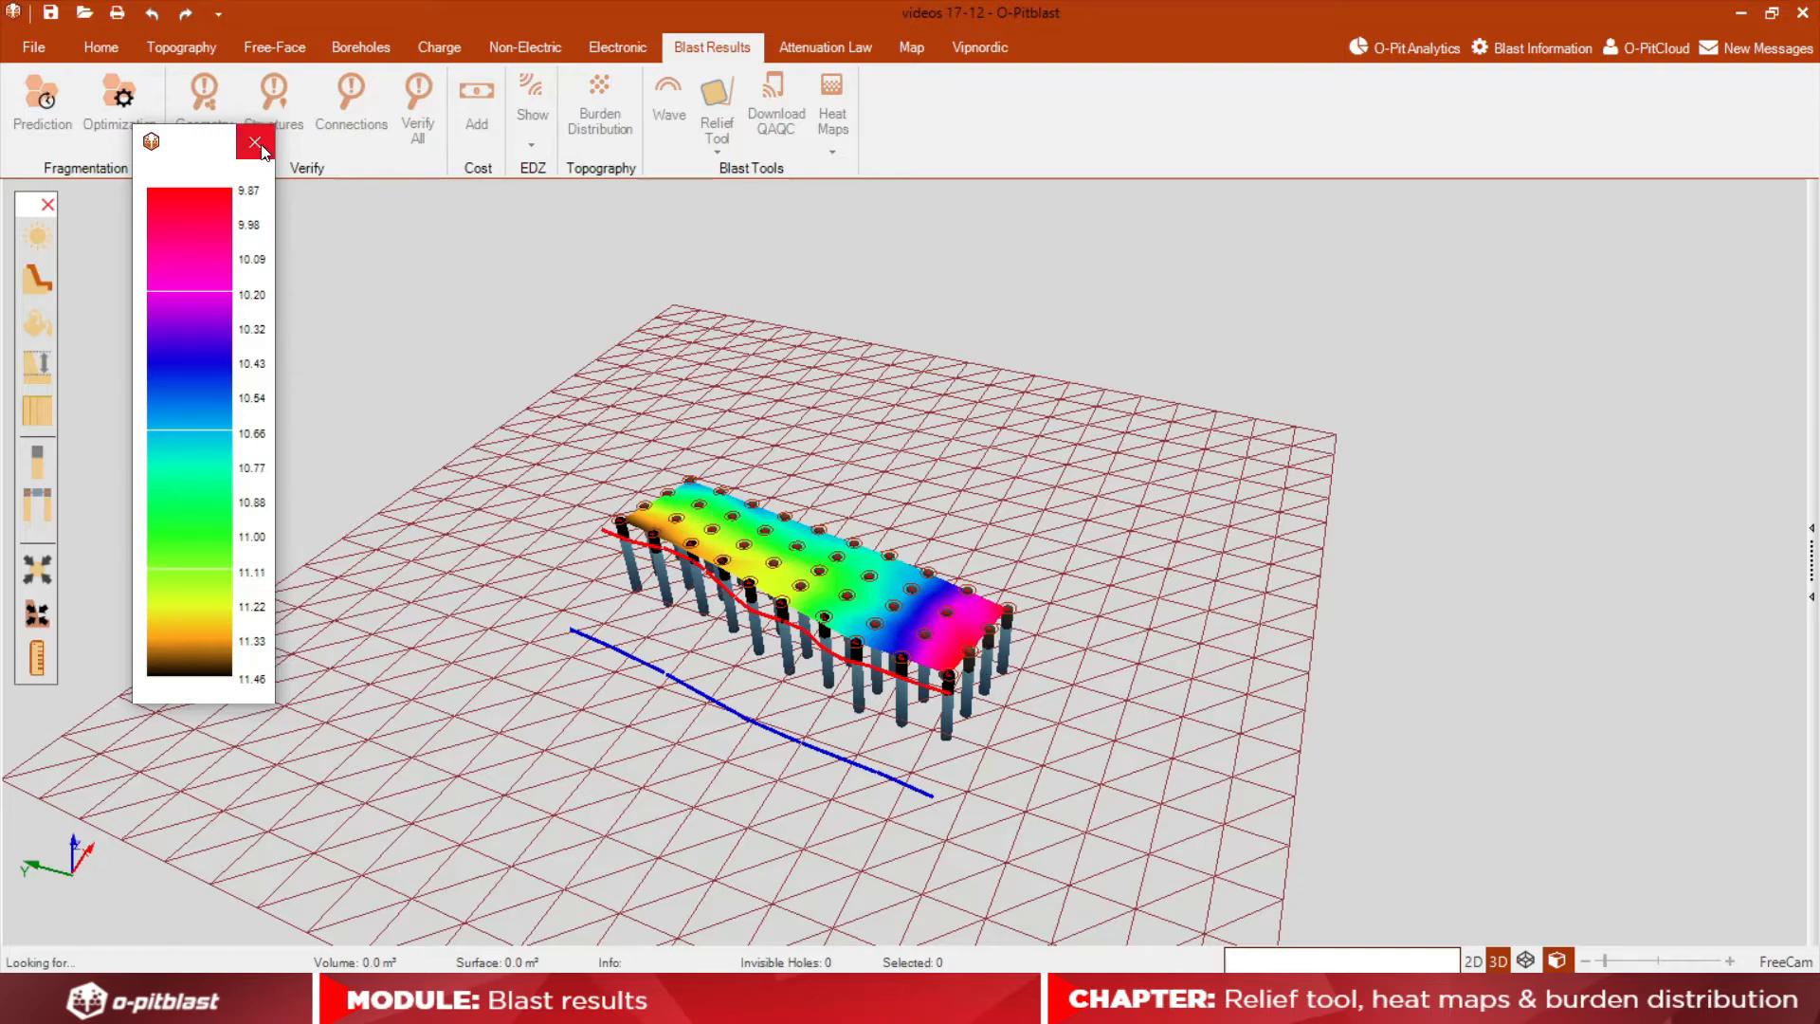
click(254, 141)
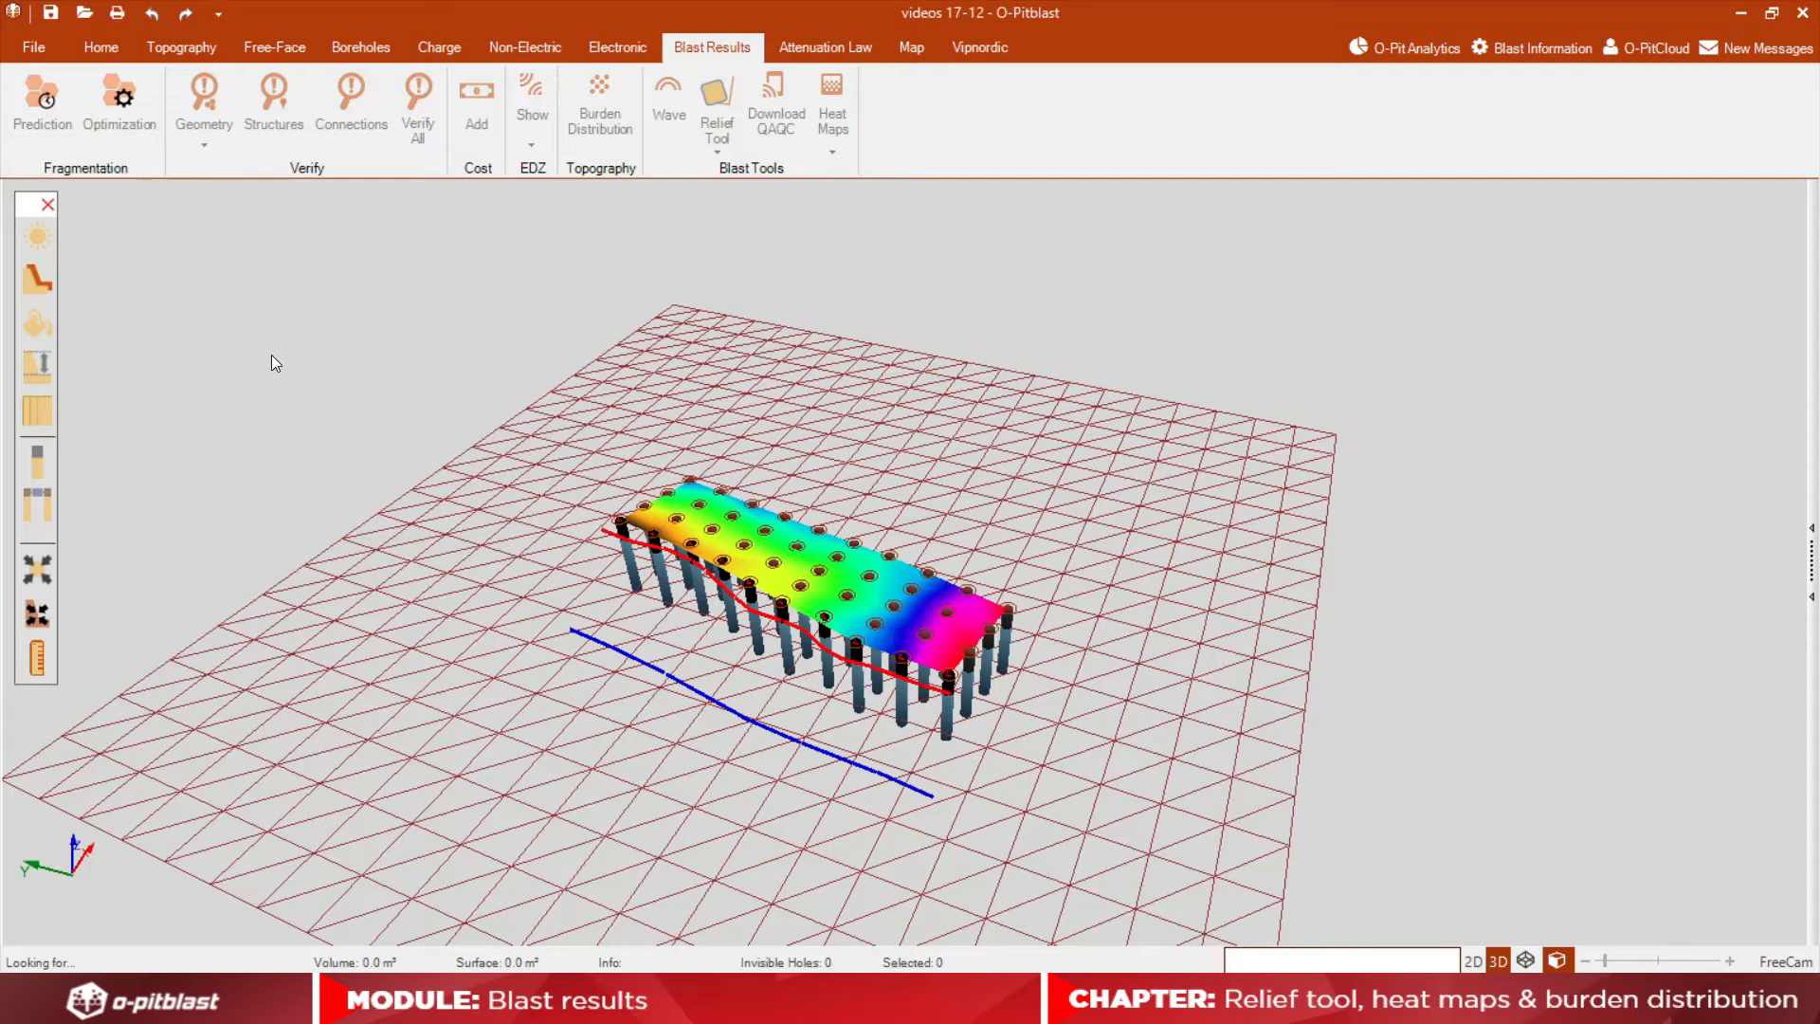
- Run Burden Distribution and pick the terrain surface to show zones around each hole
click(599, 102)
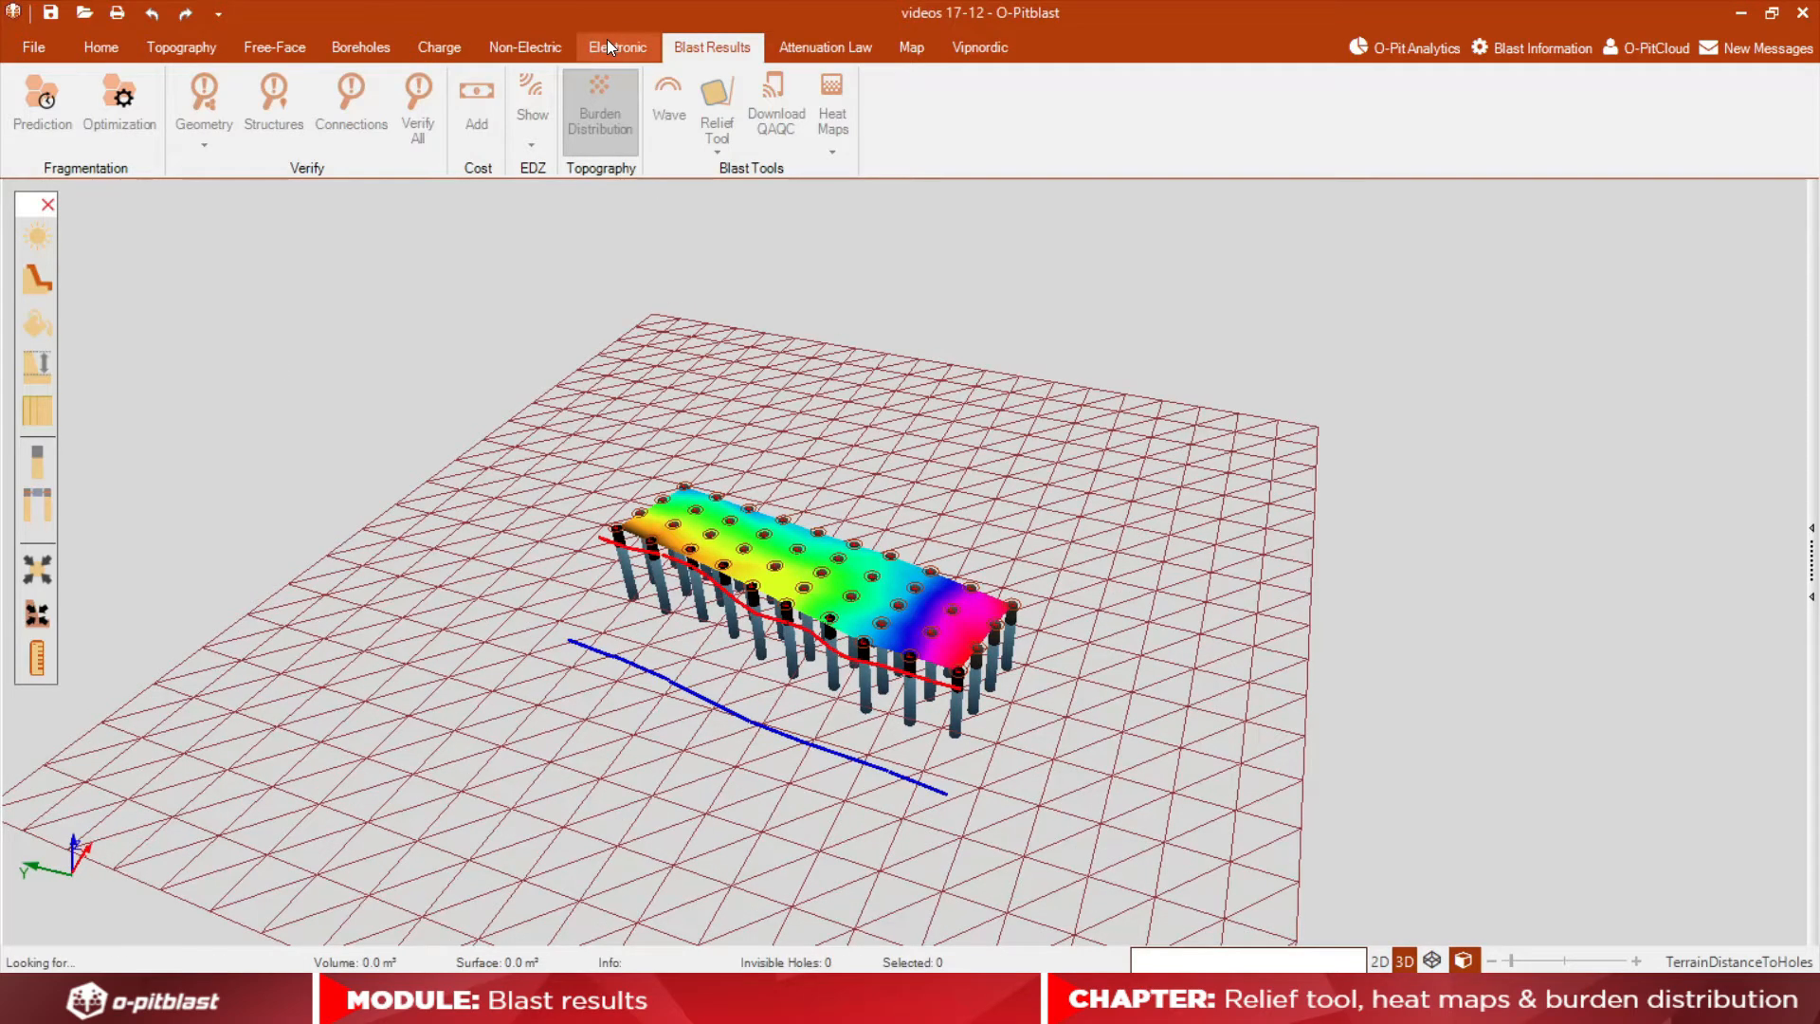
click(616, 47)
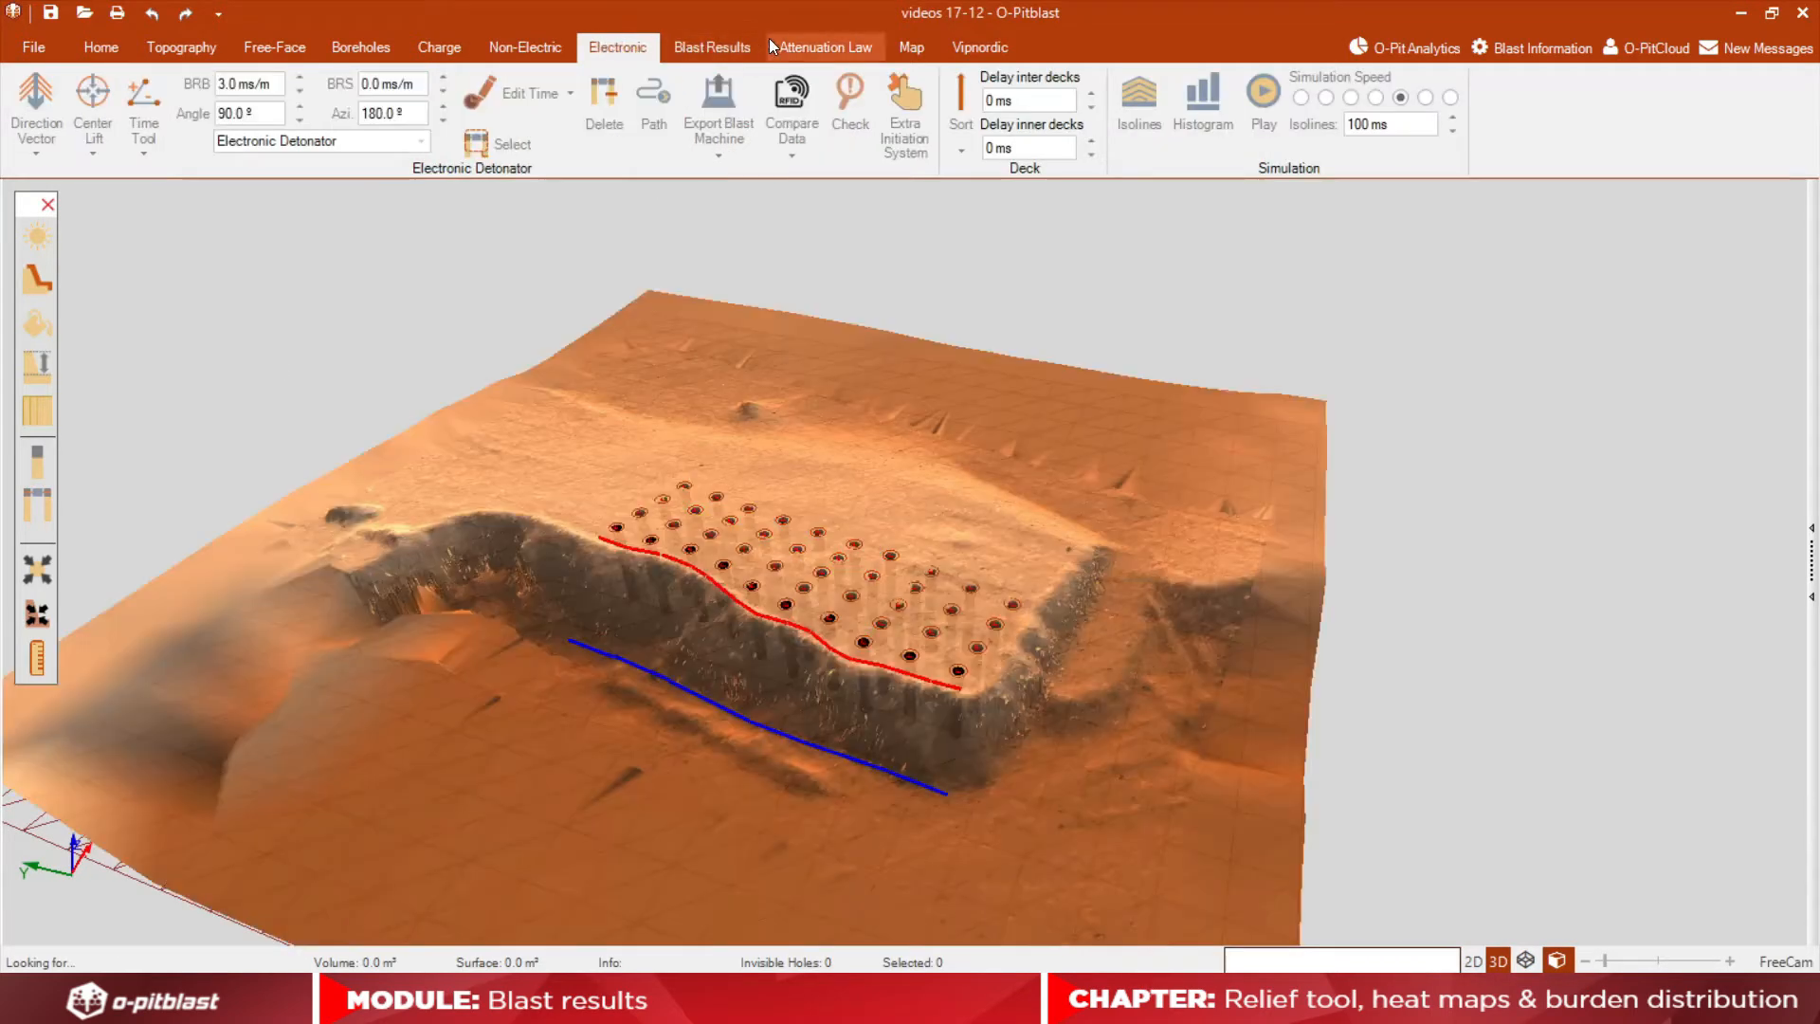
click(712, 47)
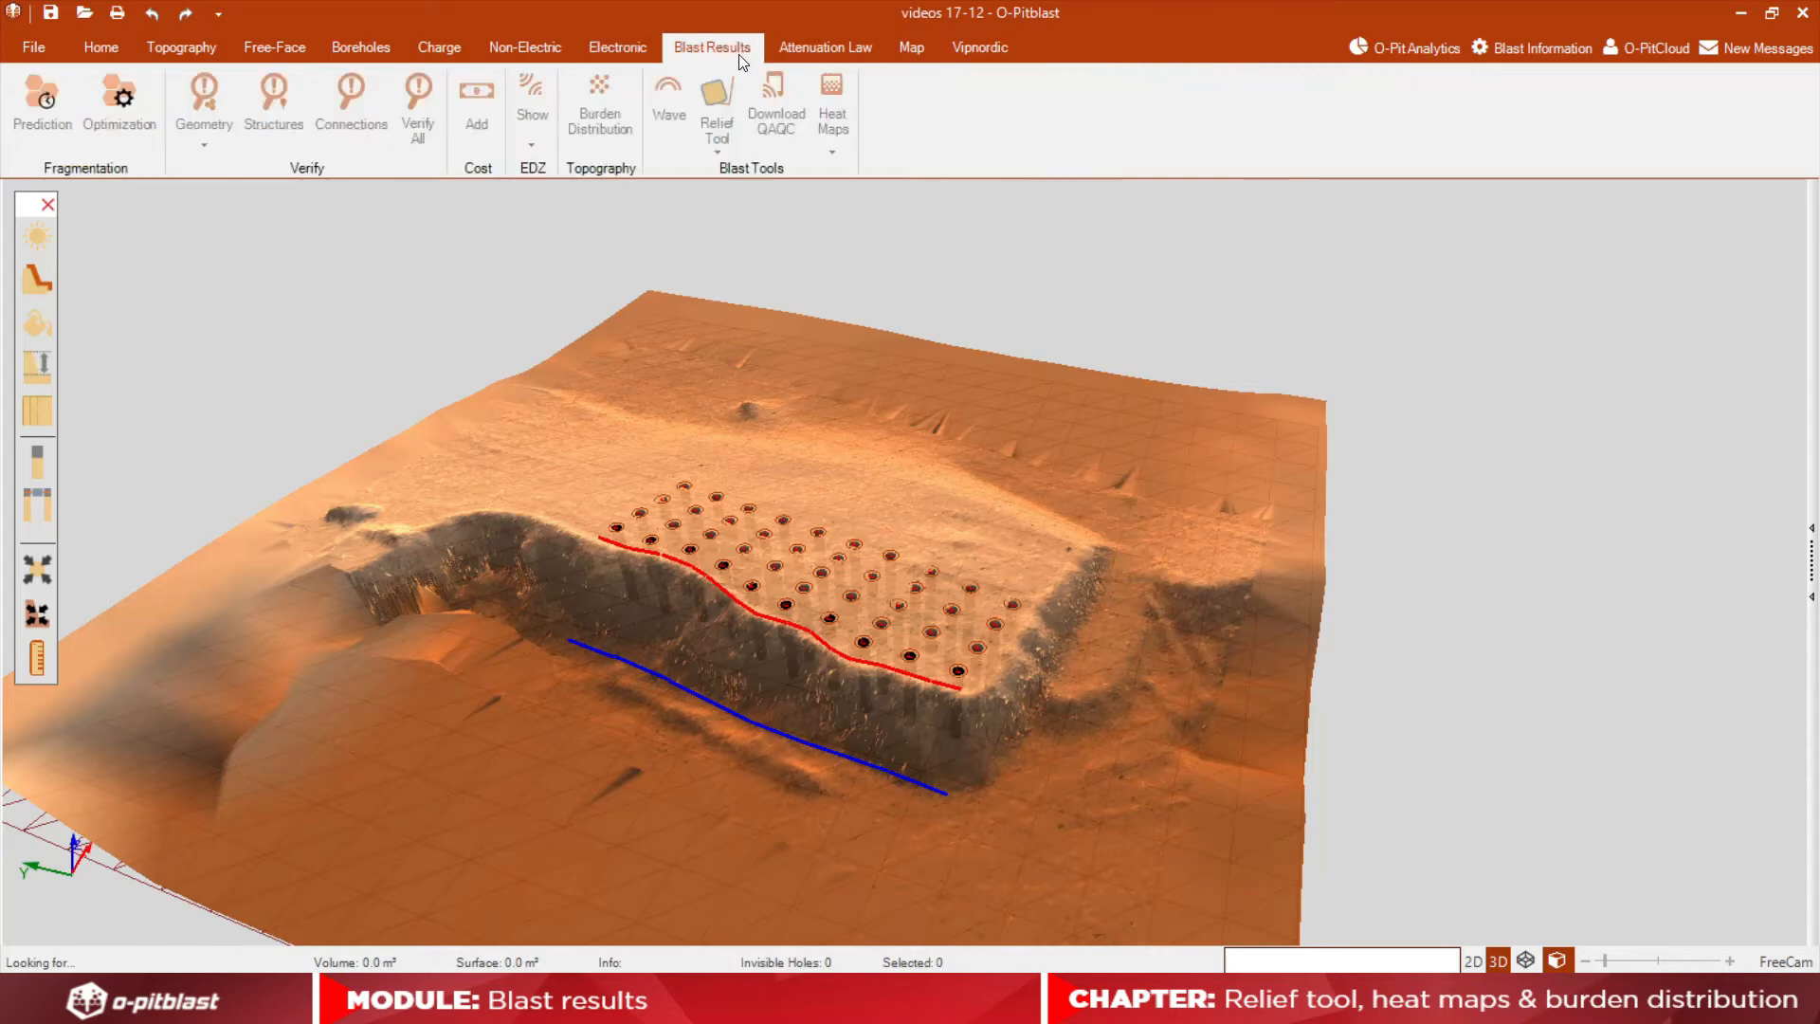
click(600, 104)
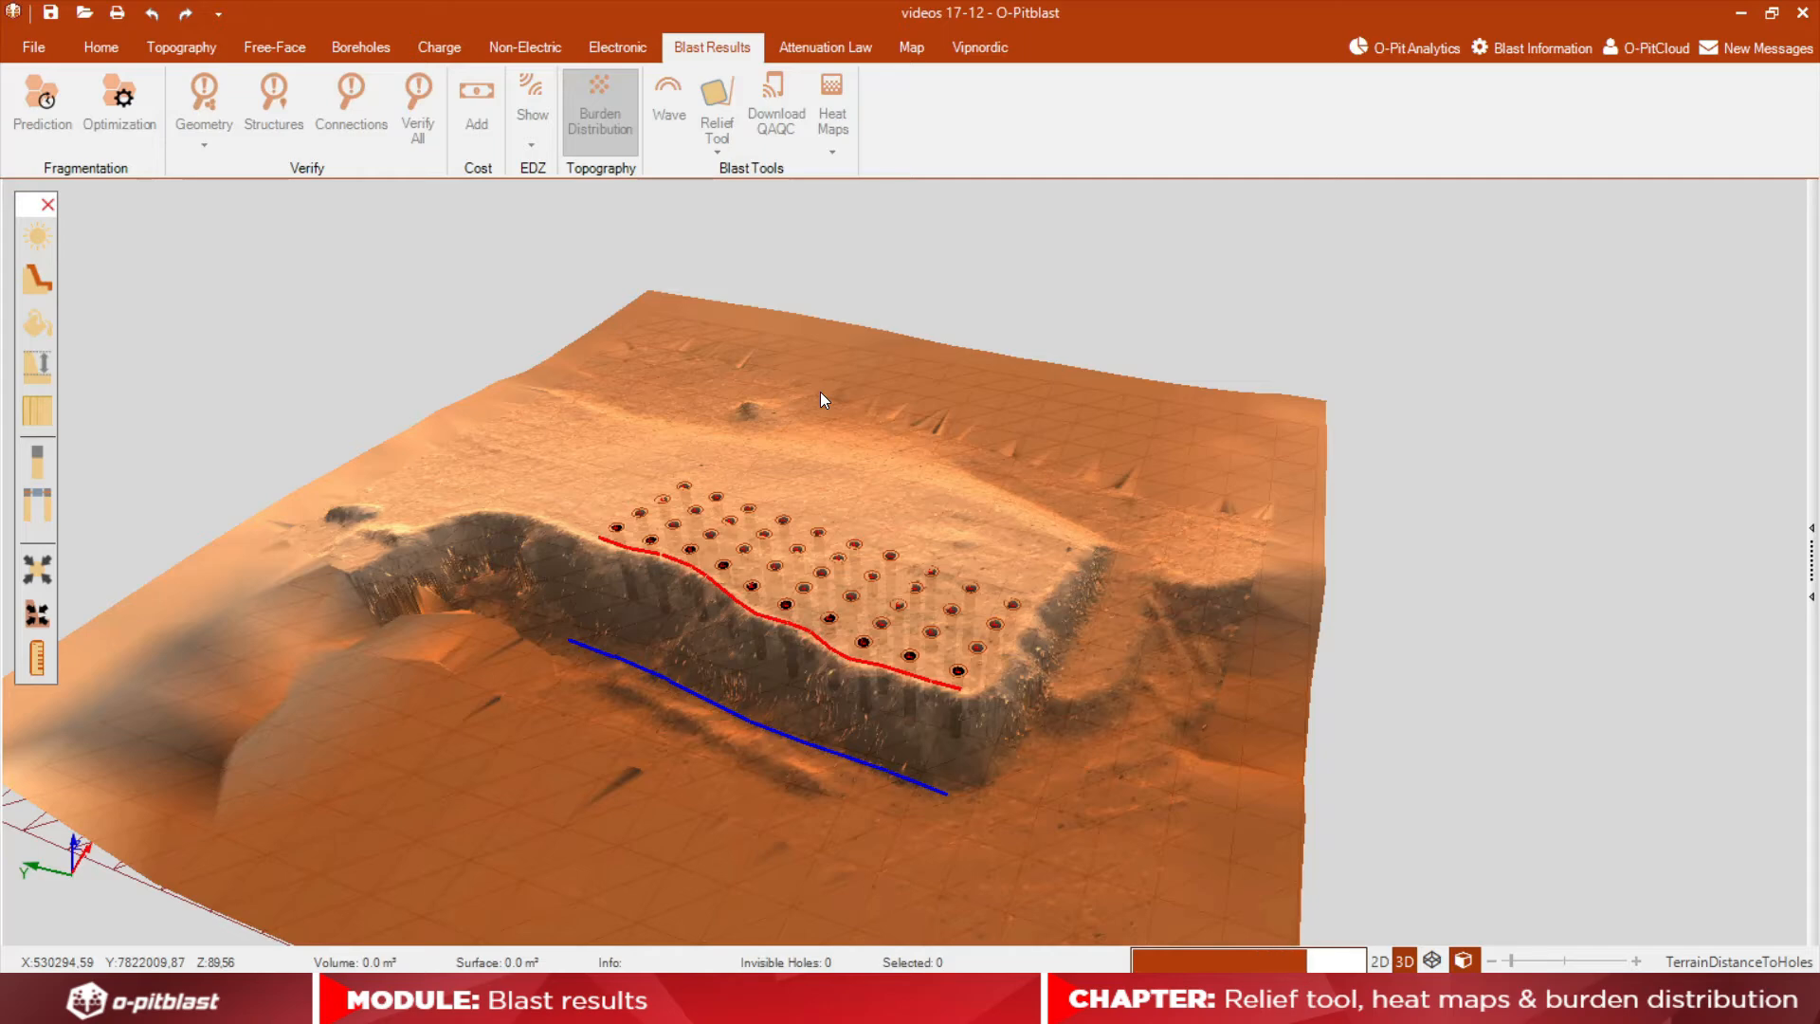
mouse_move(833, 445)
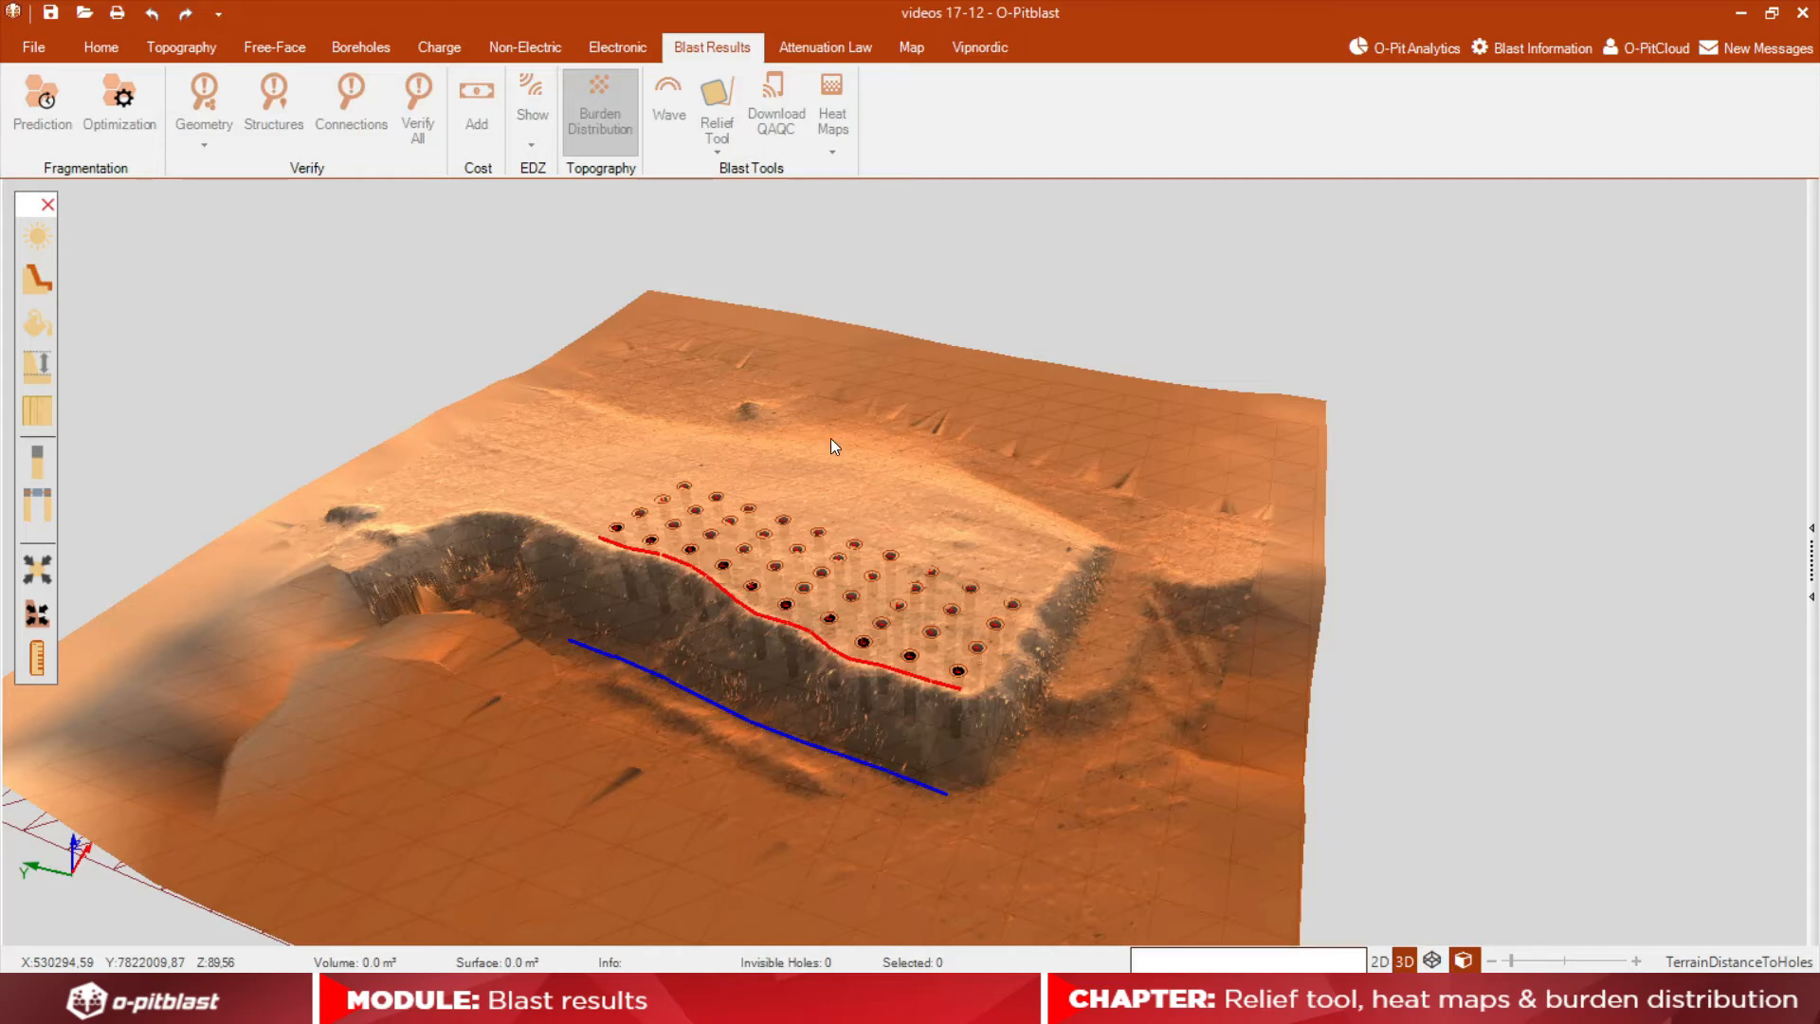
click(599, 105)
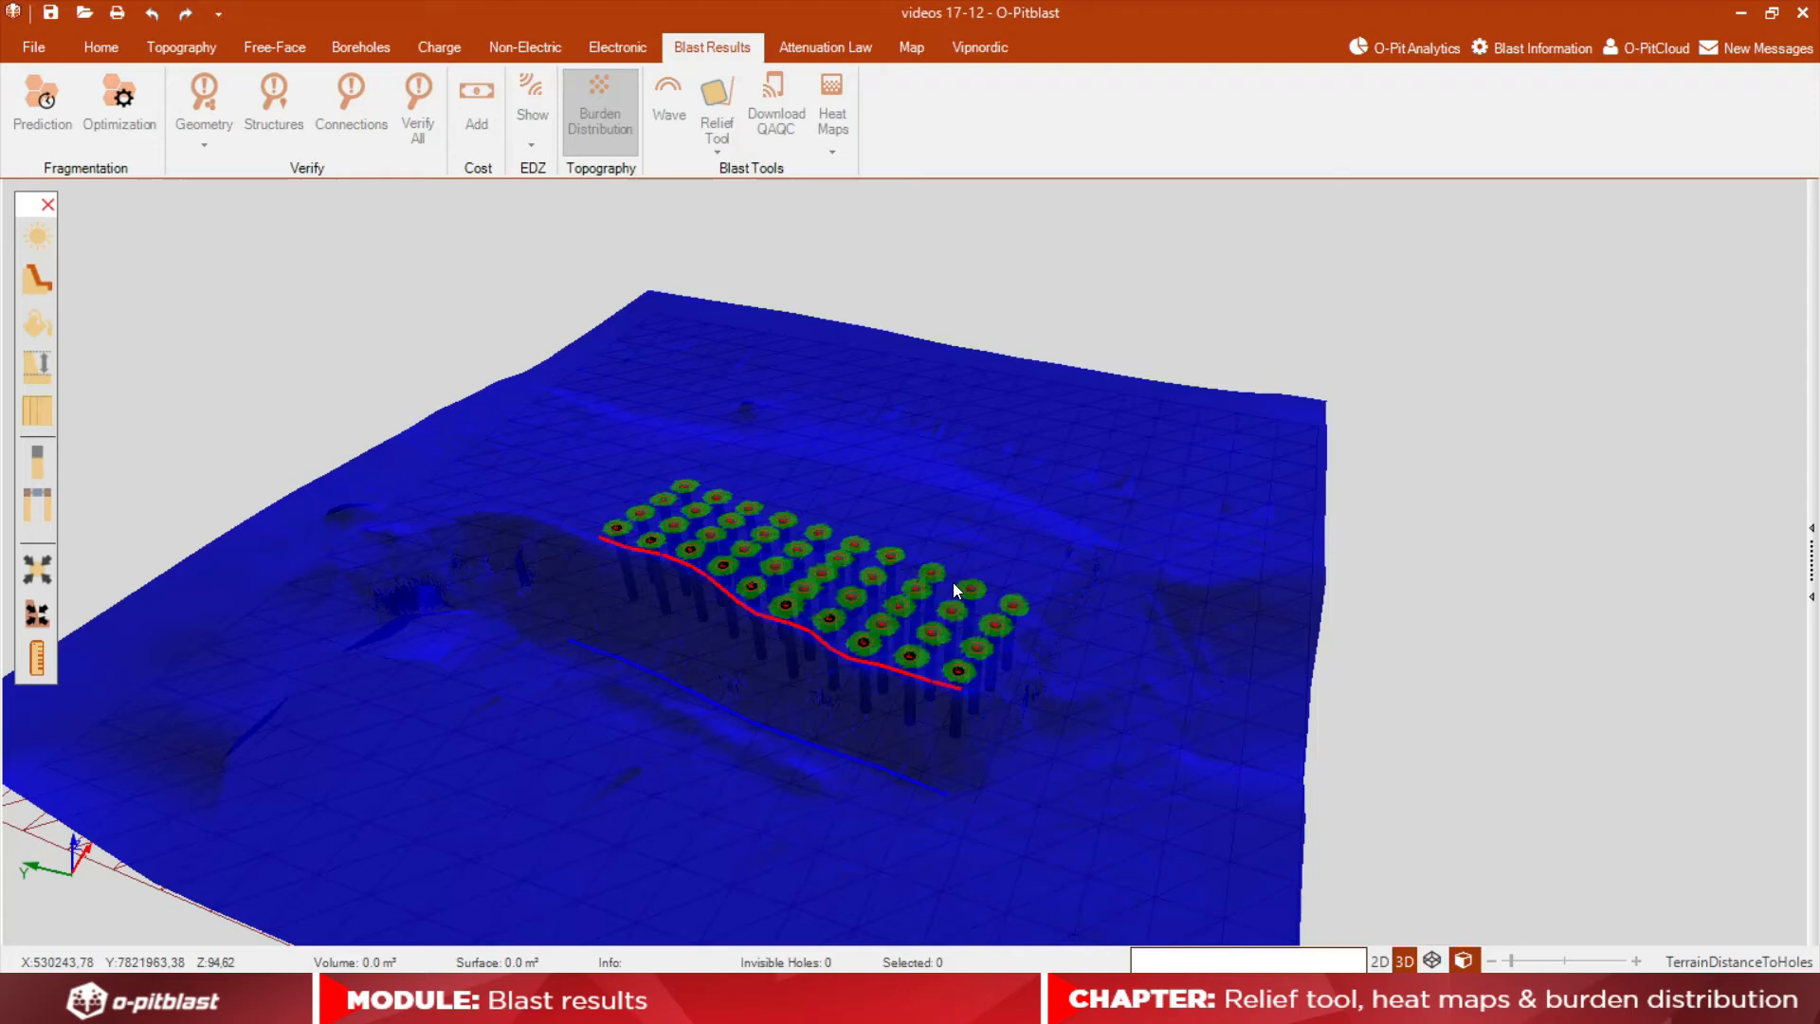
mouse_move(1020, 611)
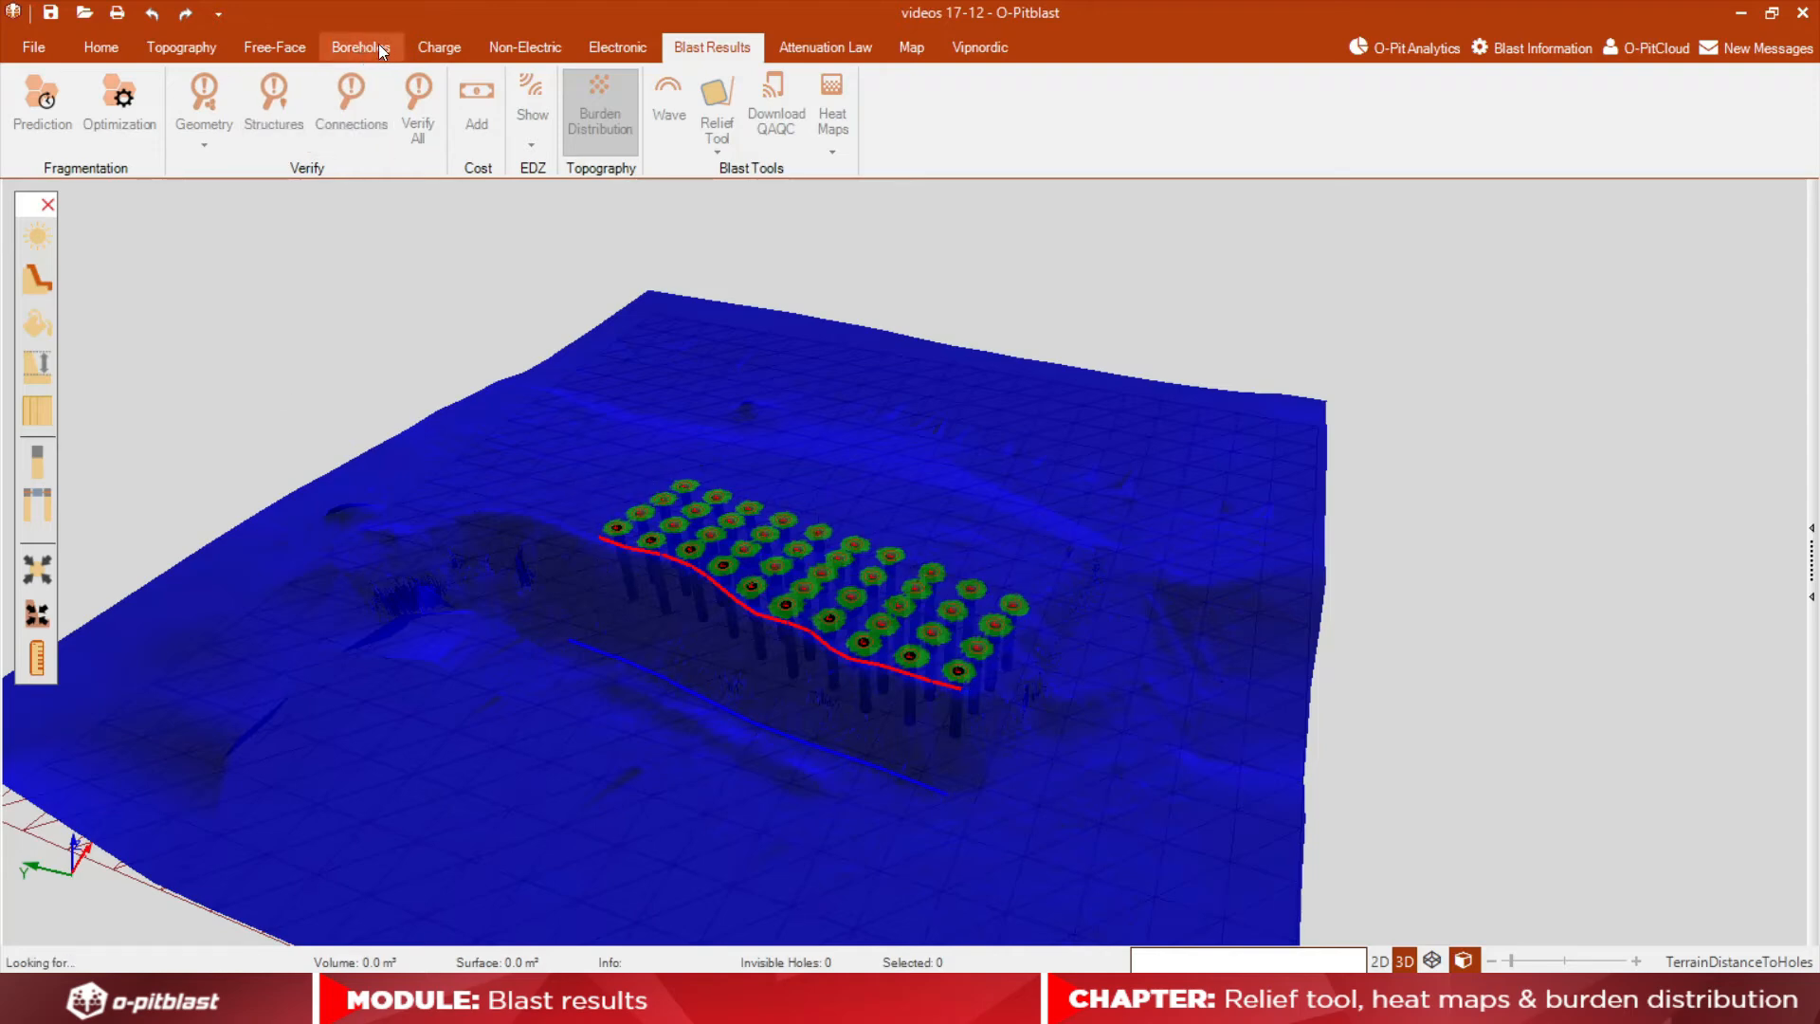
- In Borehole Information, apply inclination 35 and azimuth 287 to the holes, then close it
click(362, 46)
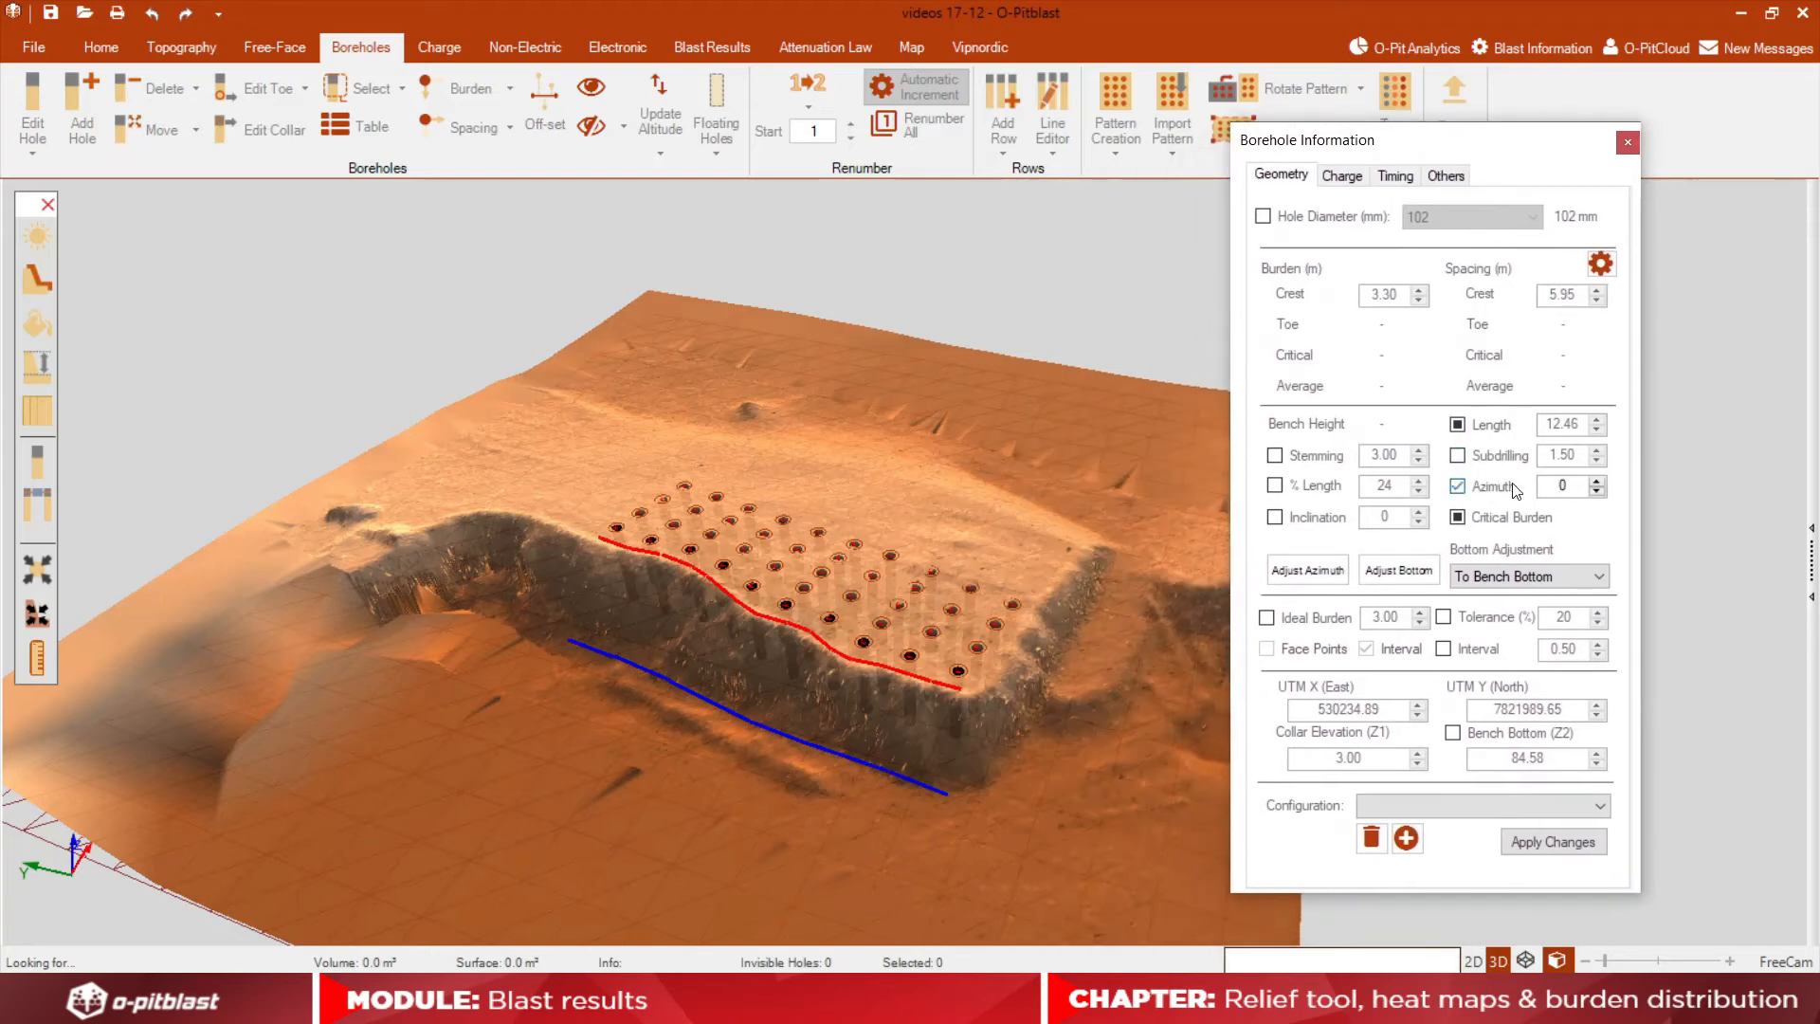
click(1602, 481)
text(287)
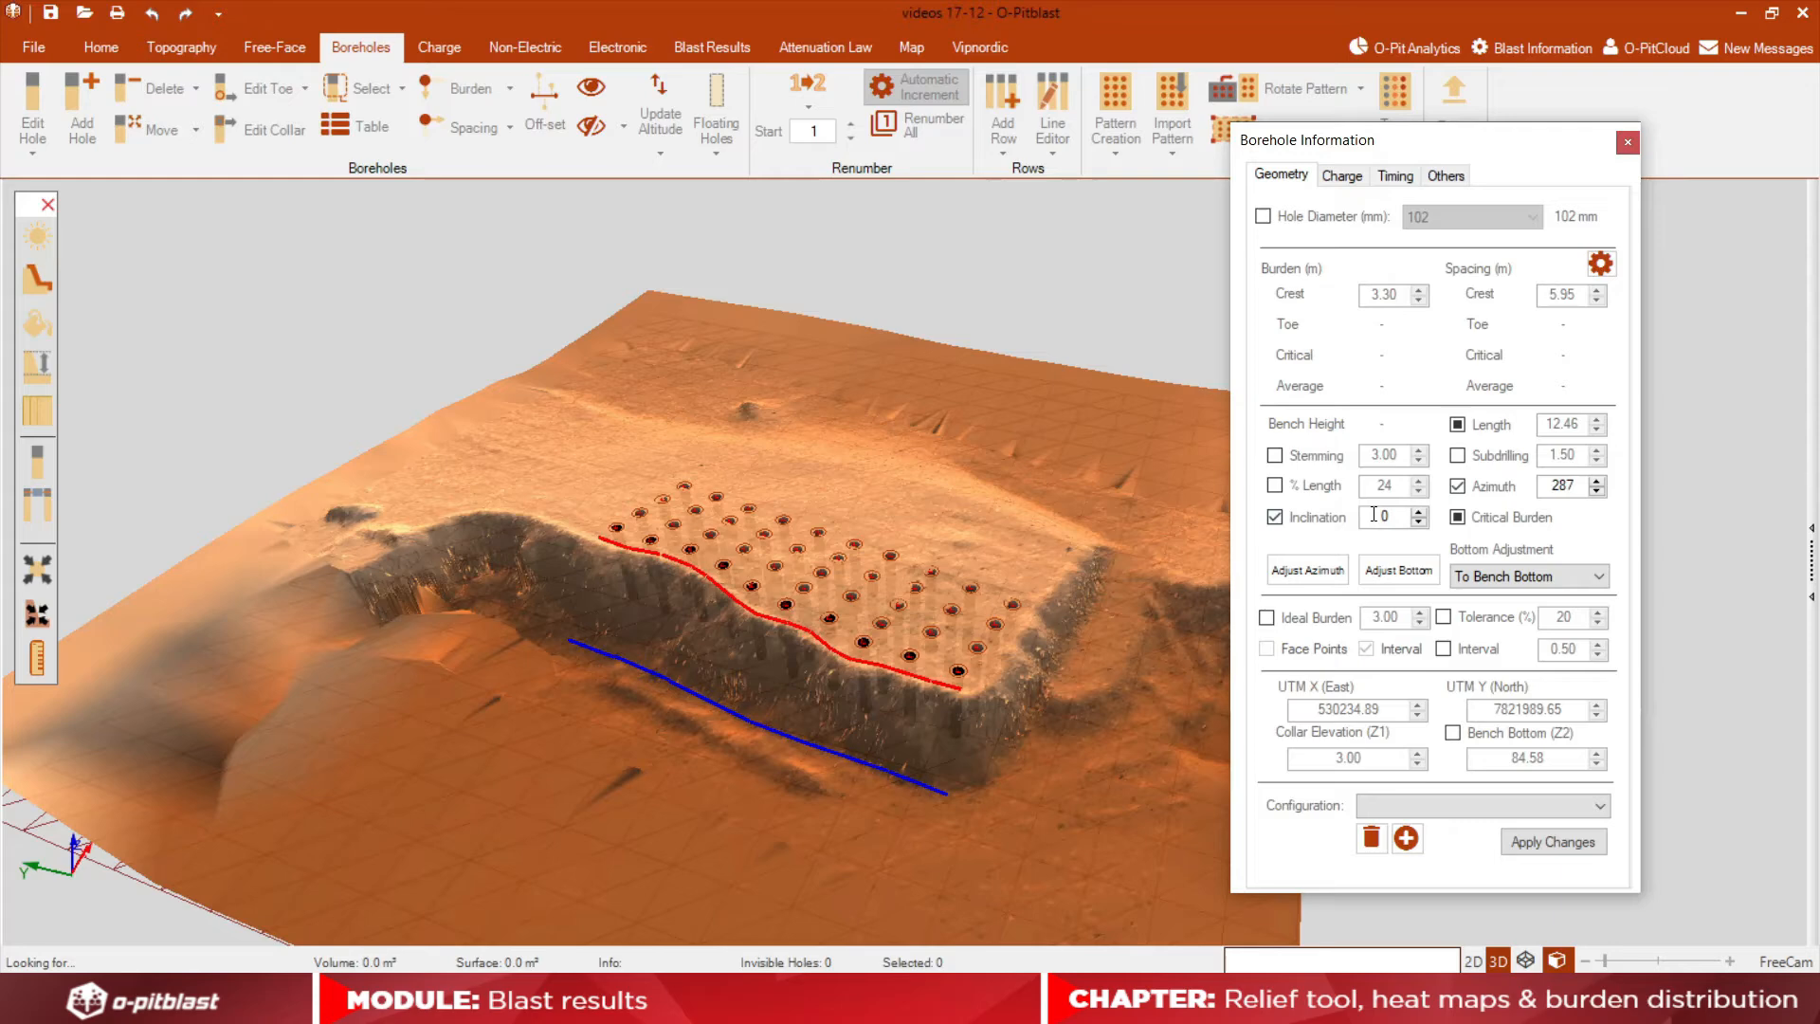
click(1385, 517)
text(35)
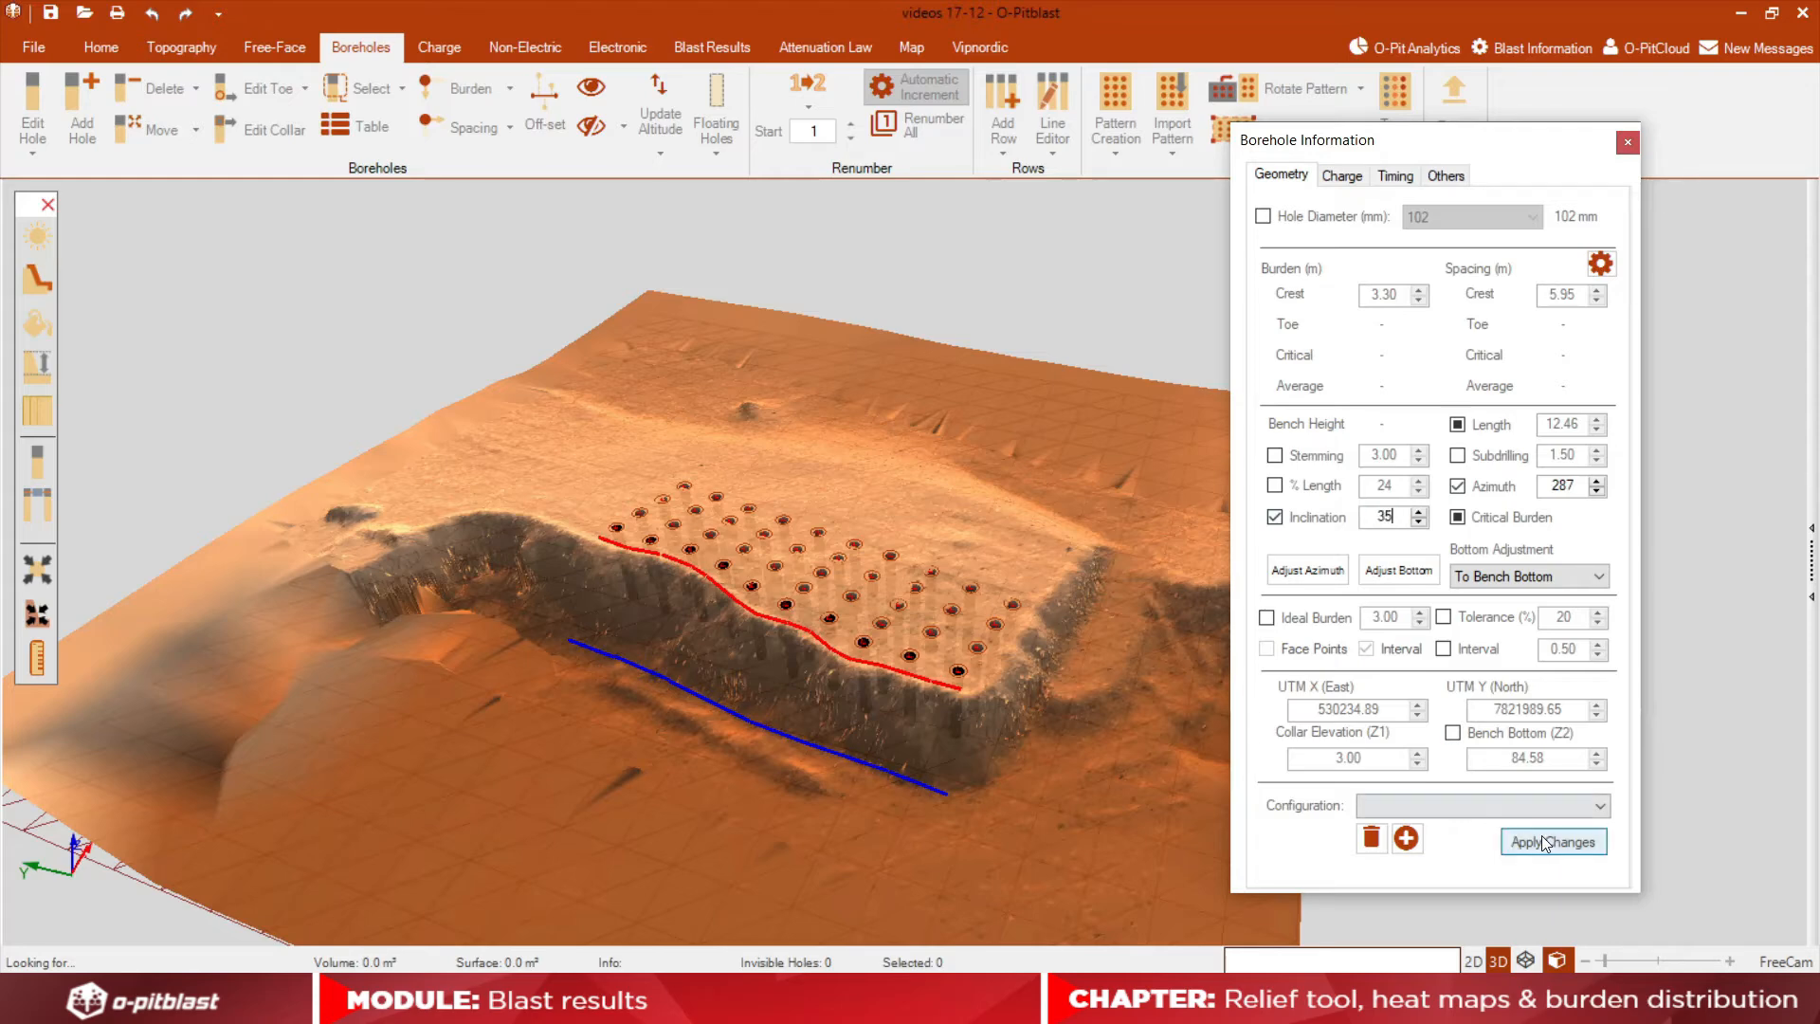
click(1553, 841)
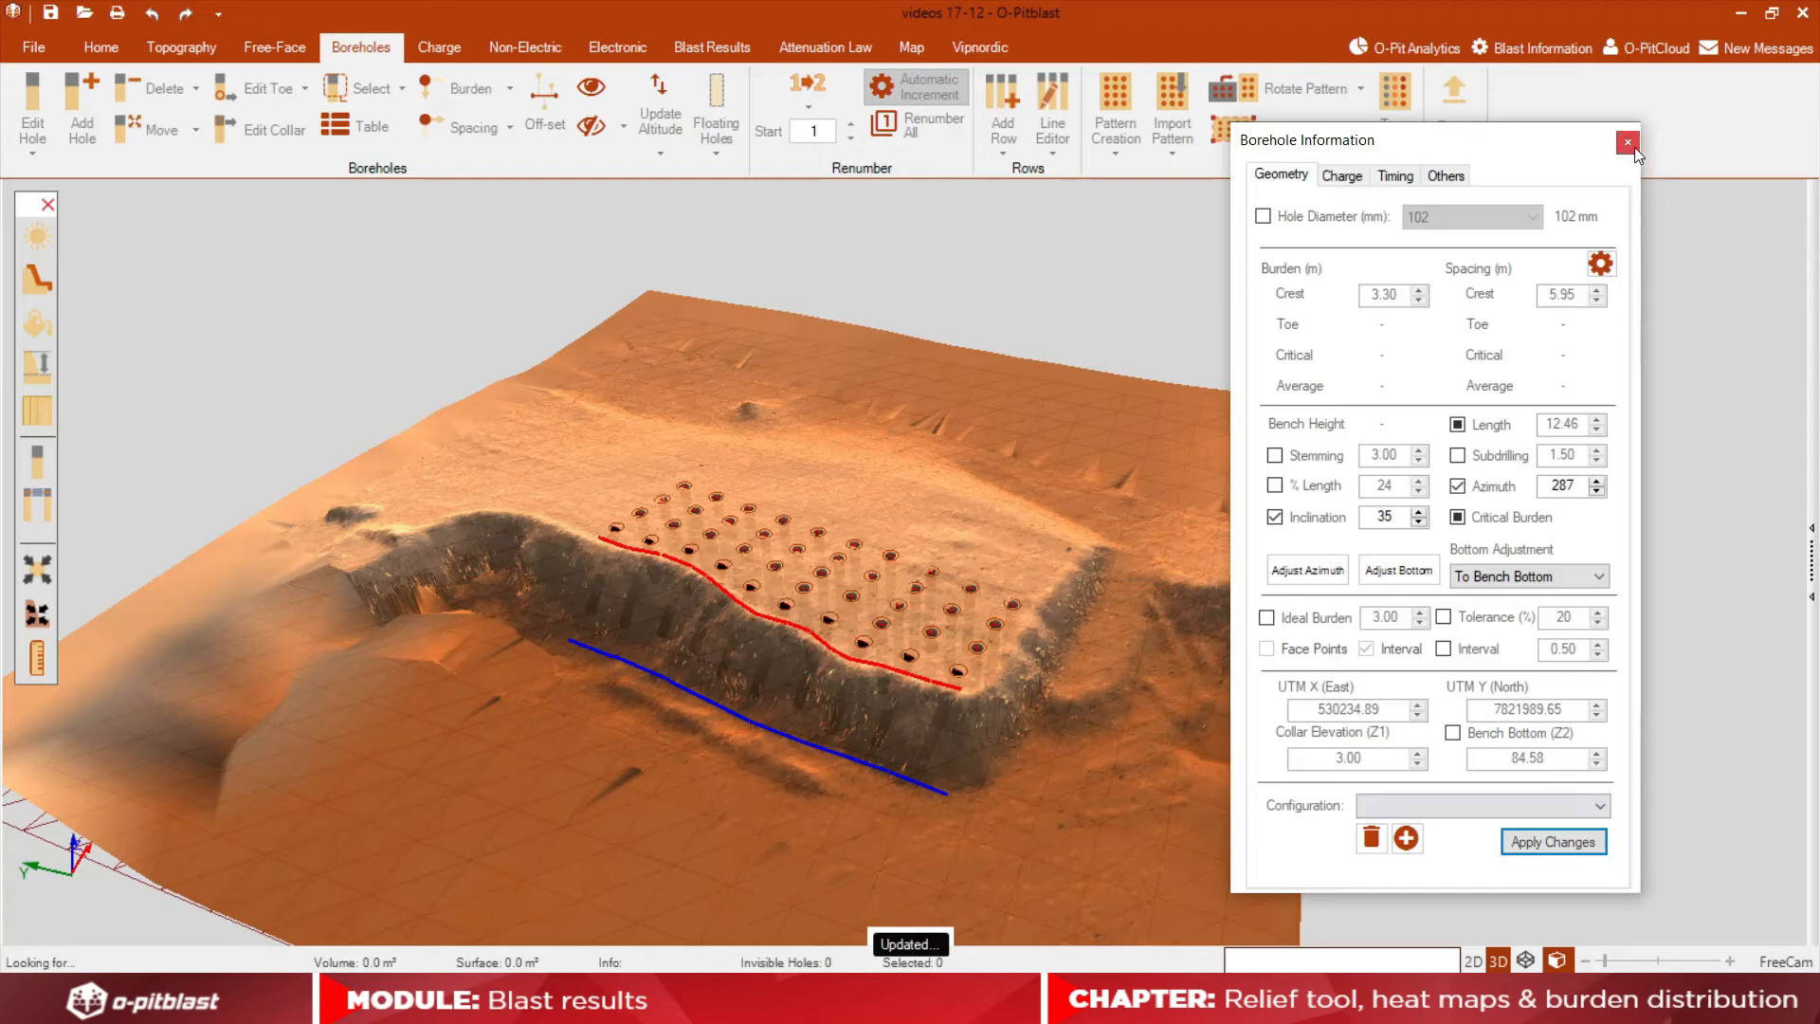
click(1626, 142)
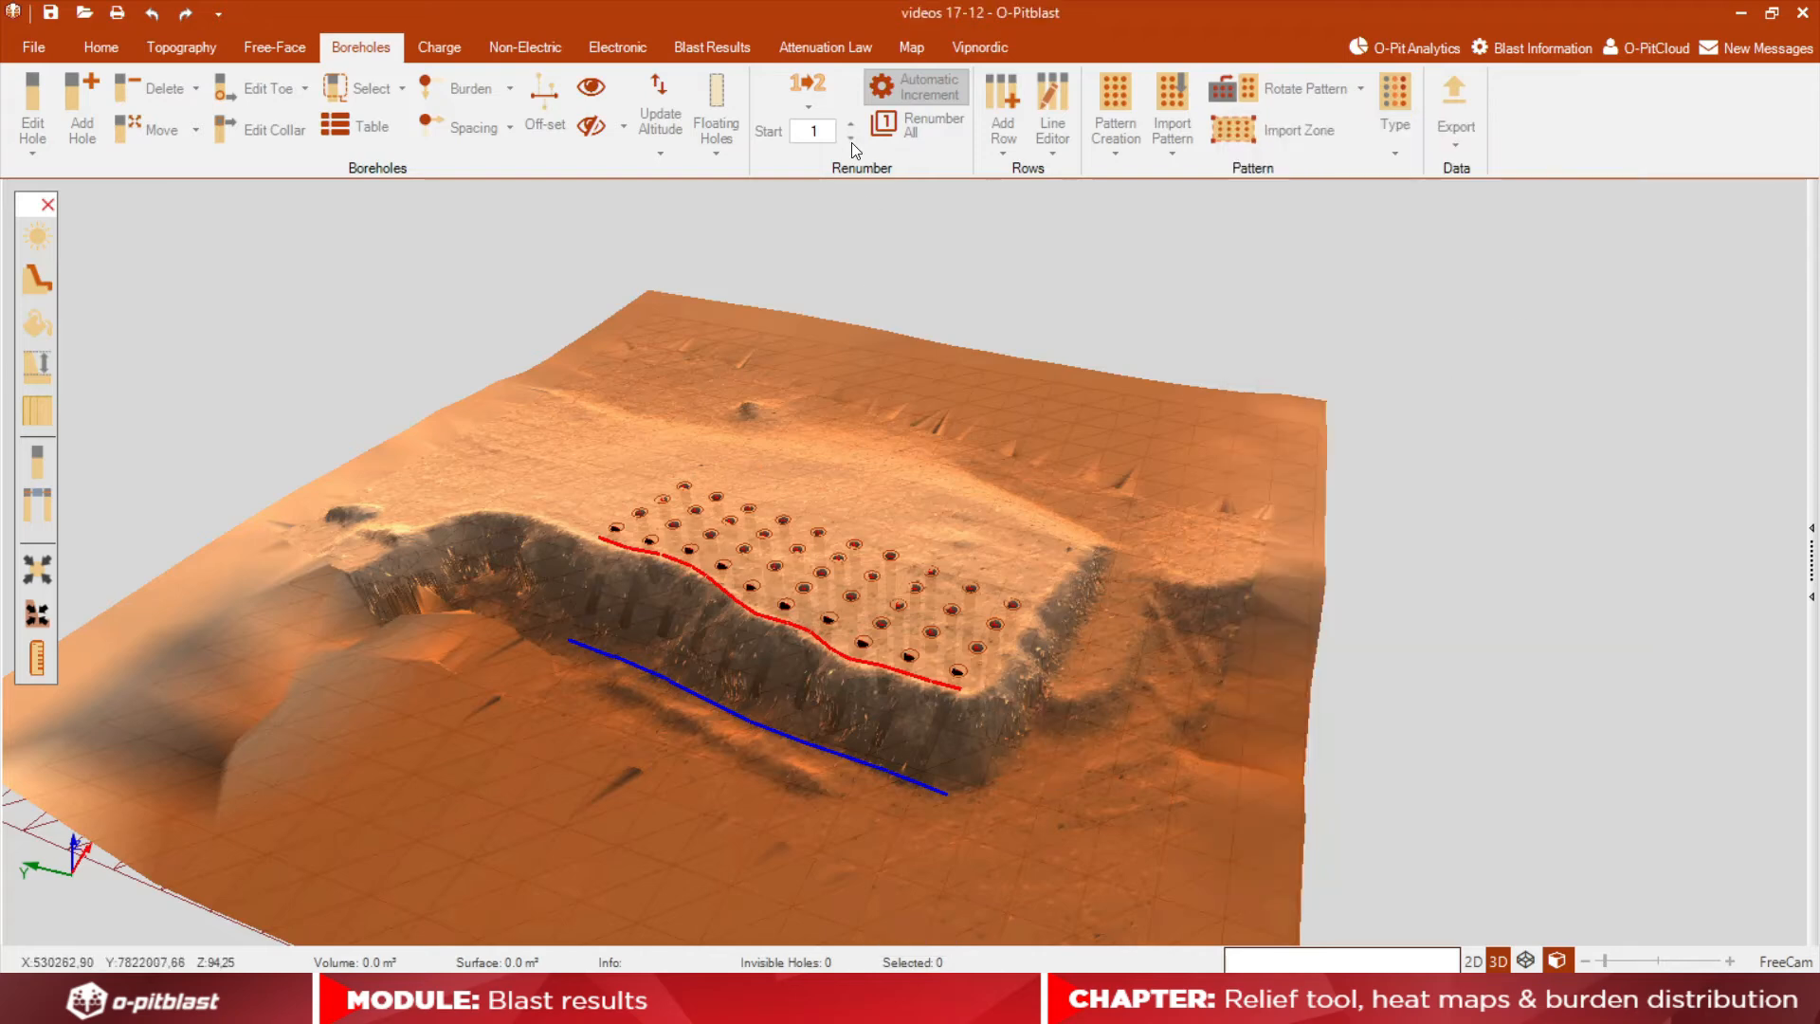
- Rerun Burden Distribution on the terrain for the inclined holes
click(712, 48)
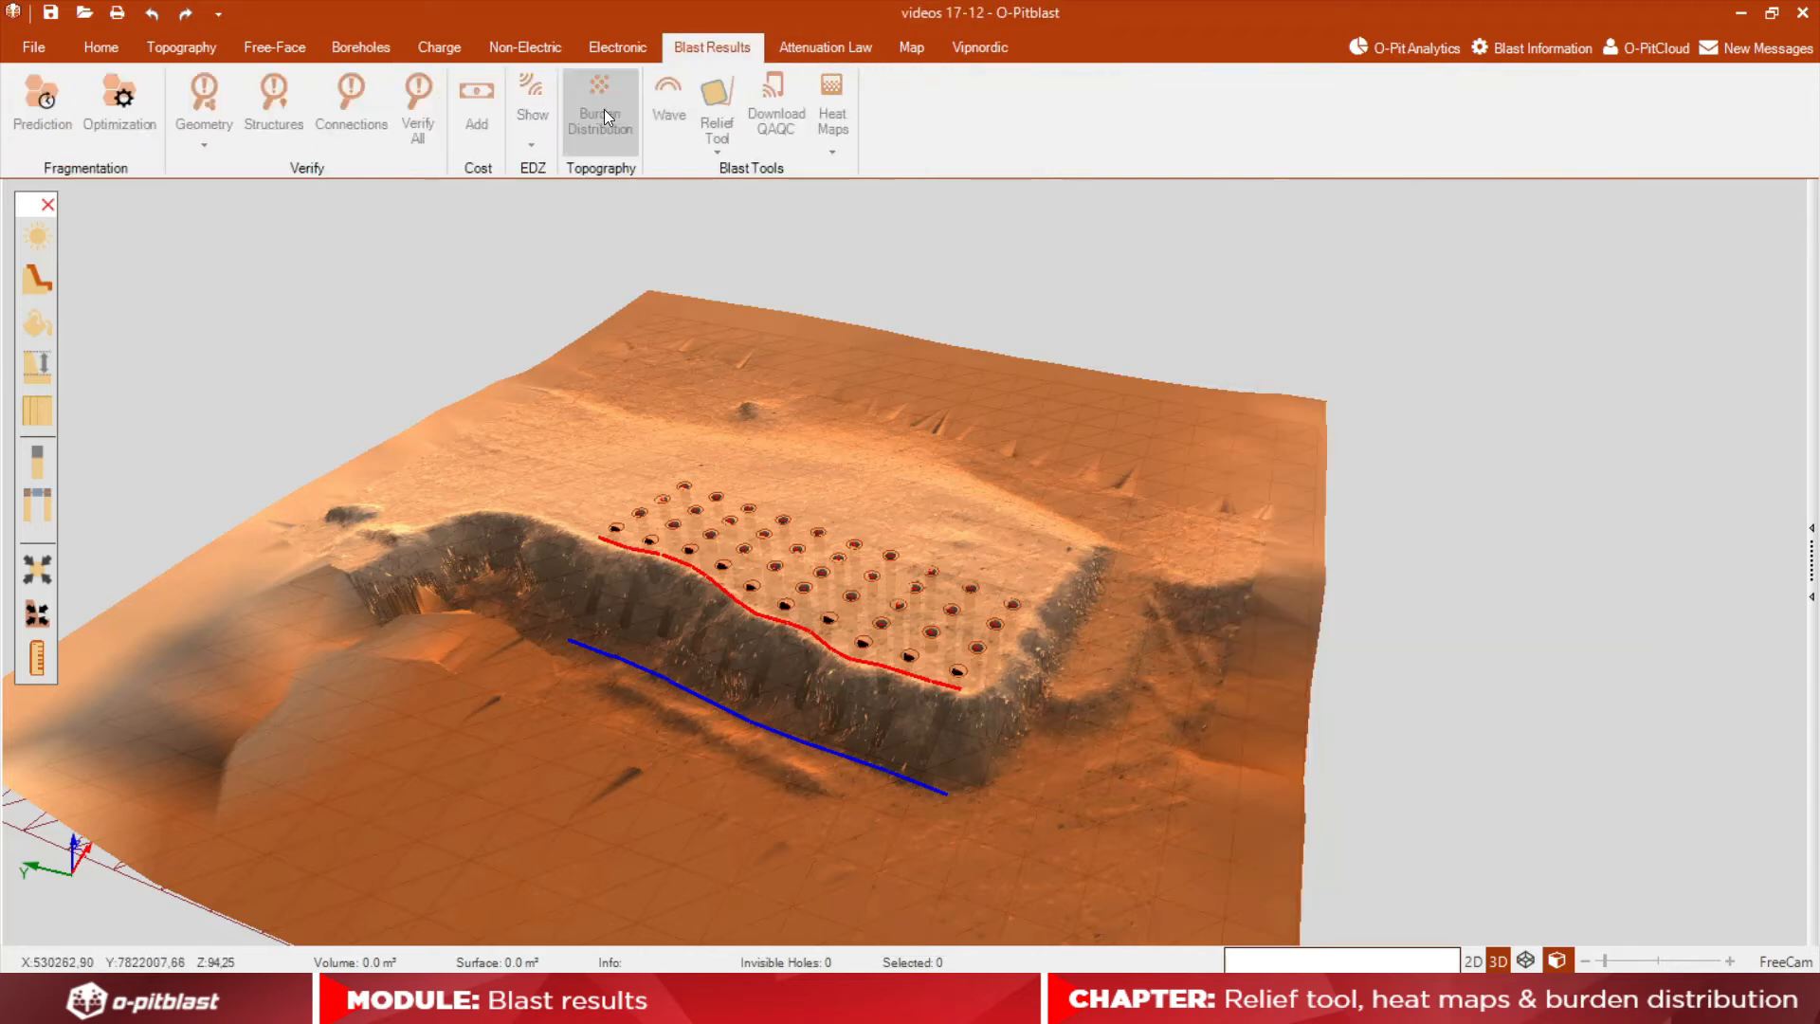
click(599, 104)
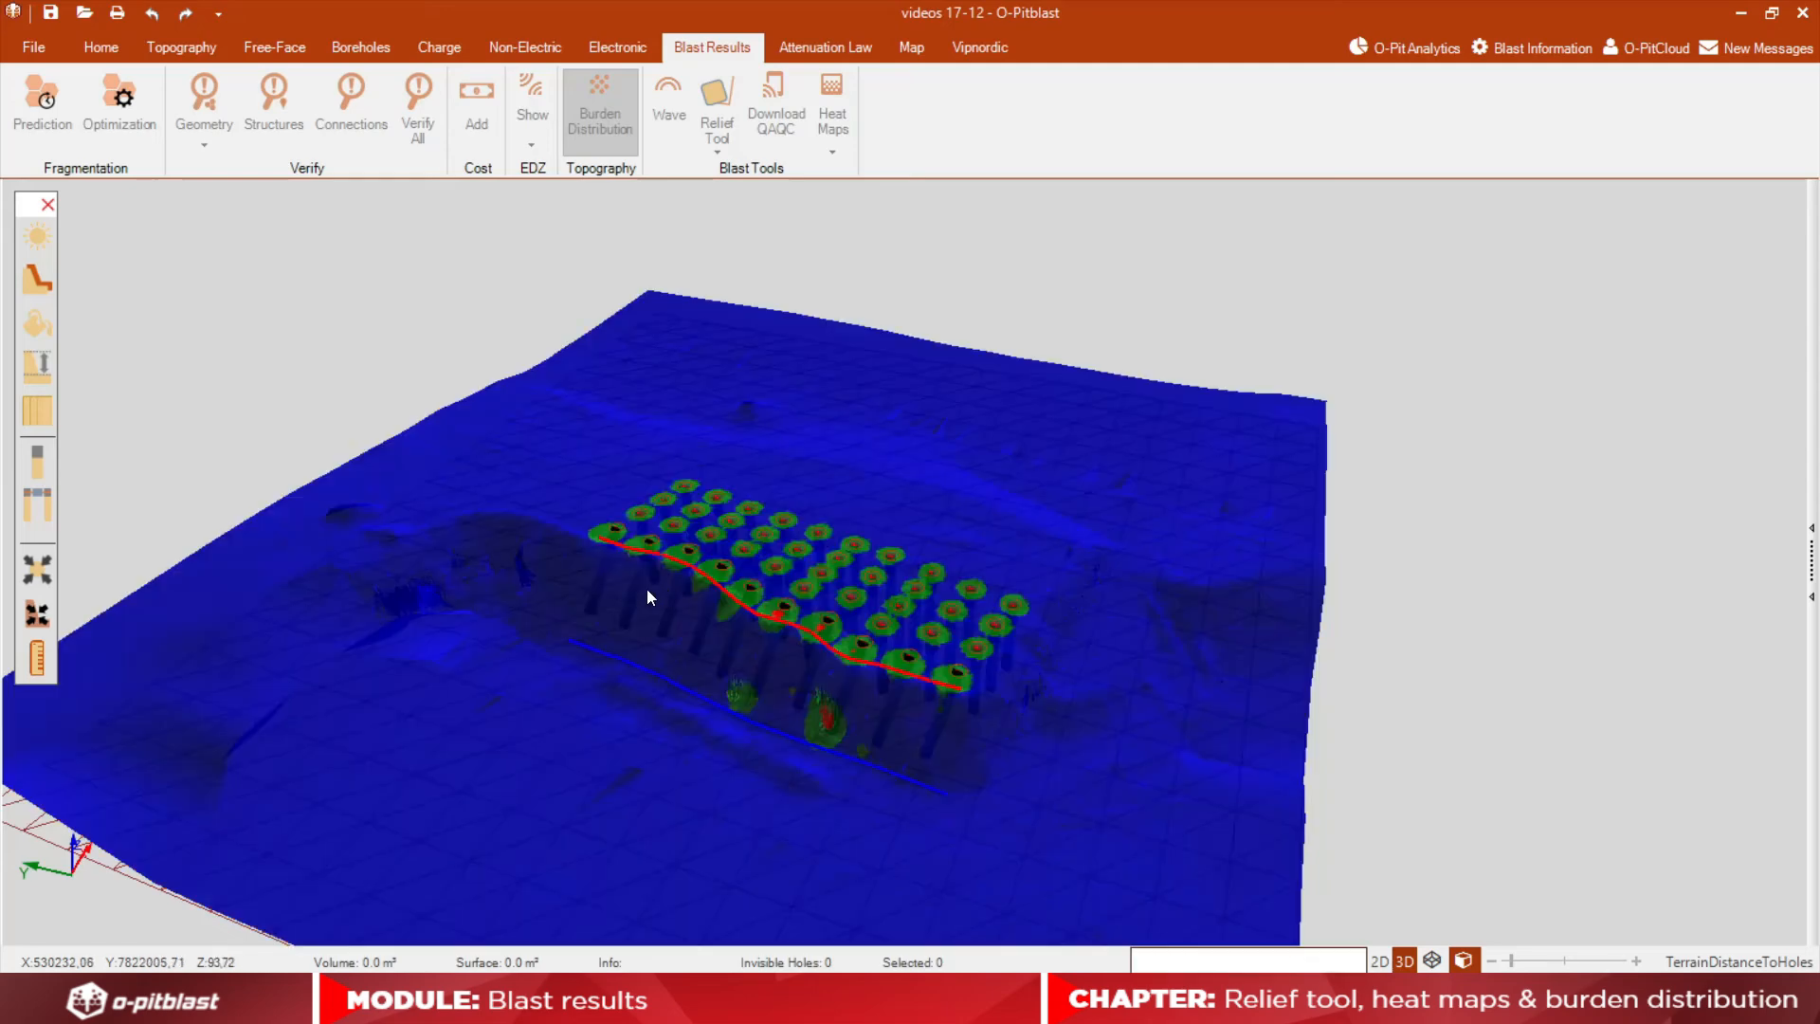
mouse_move(647, 596)
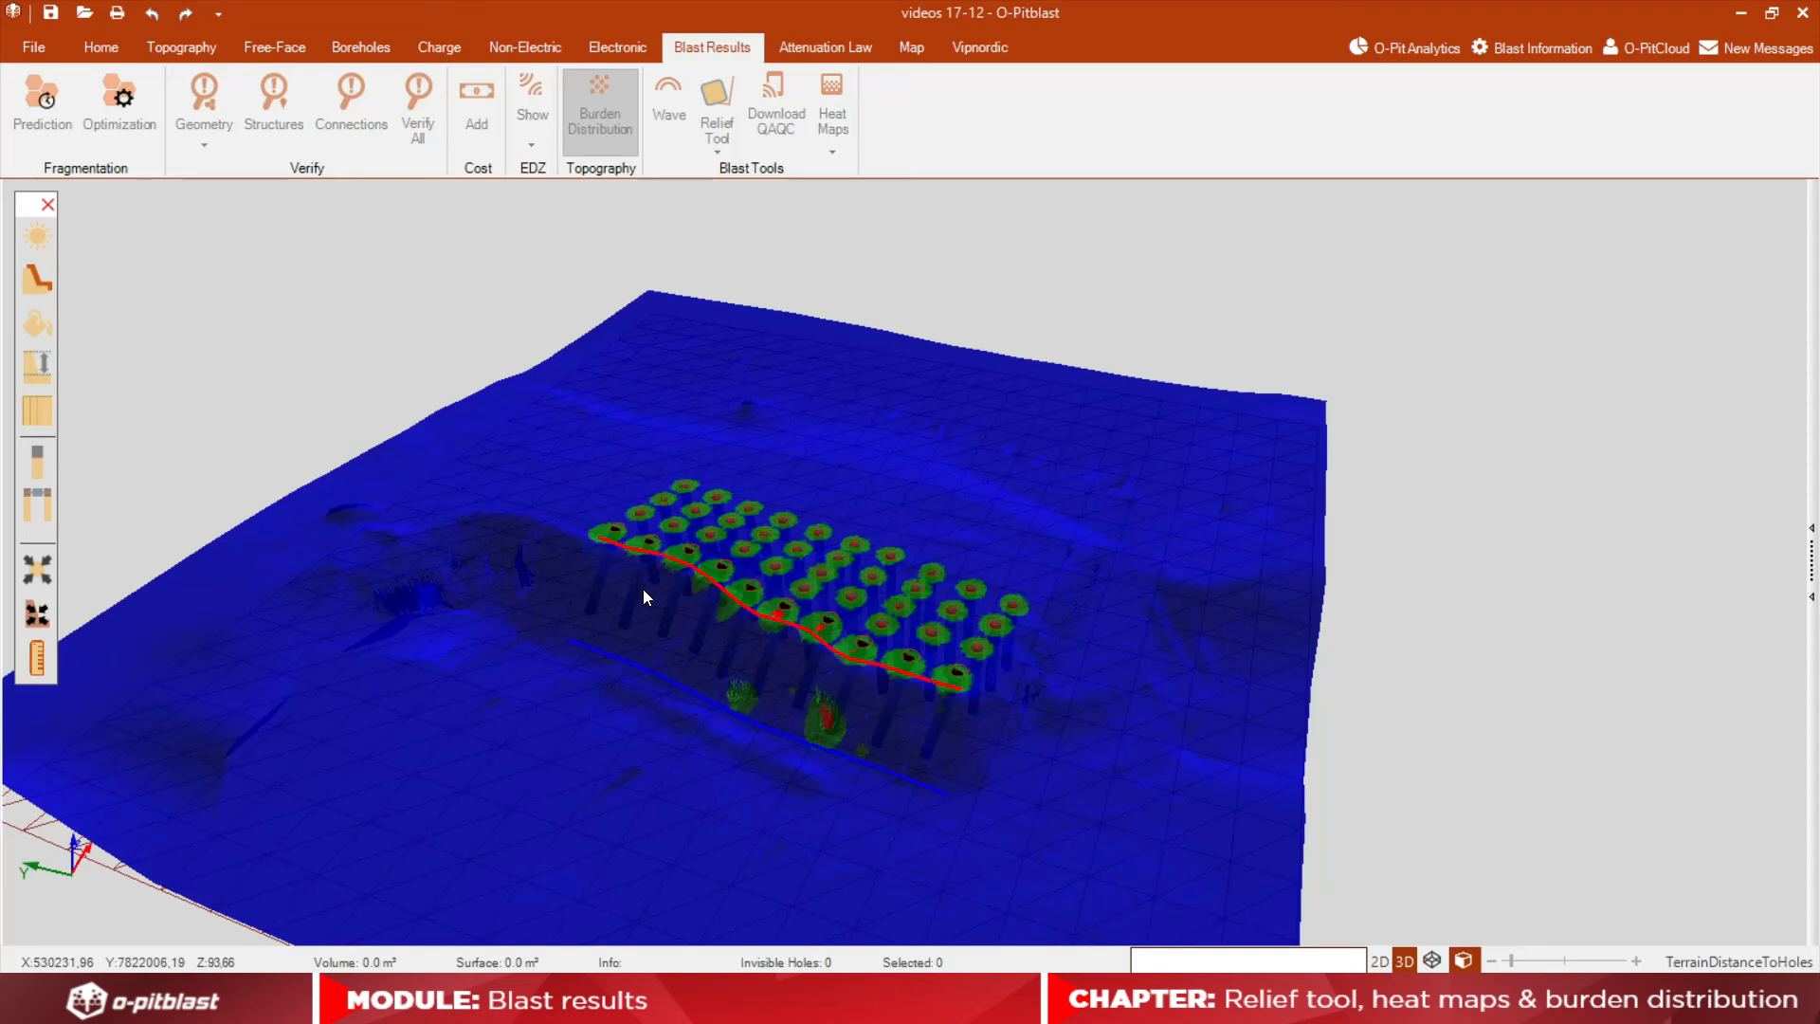
mouse_move(671, 610)
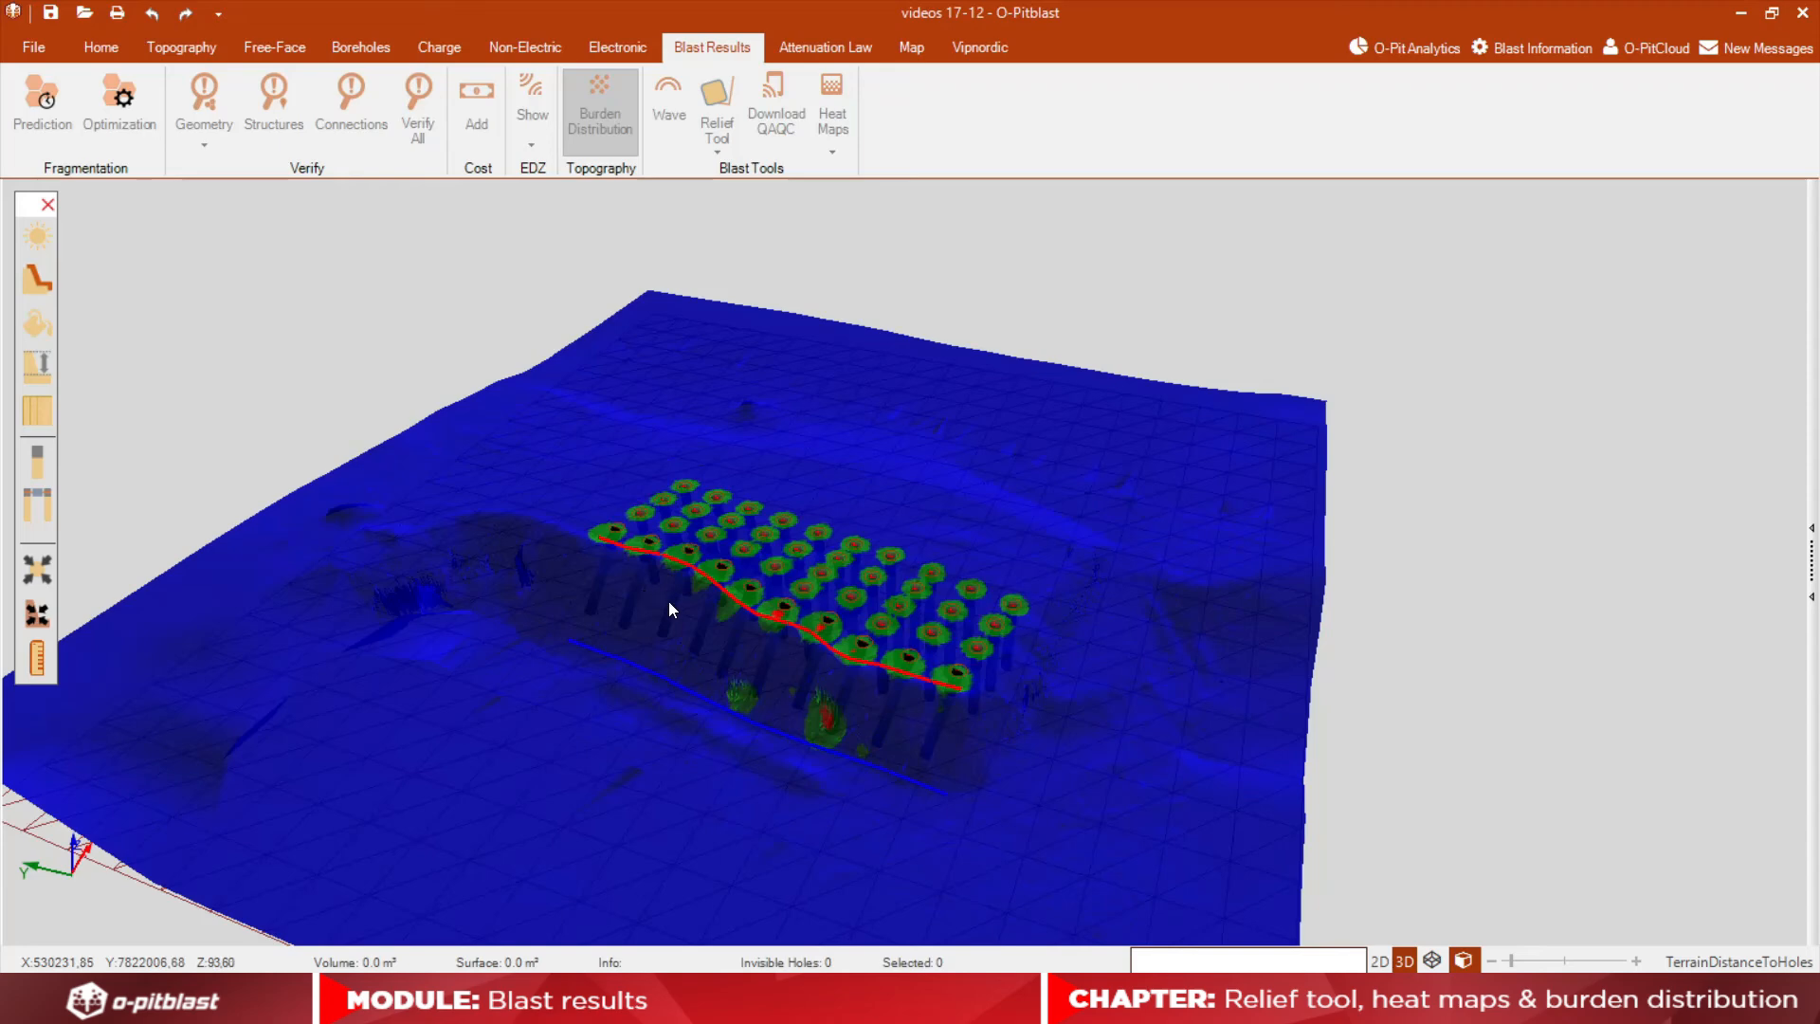